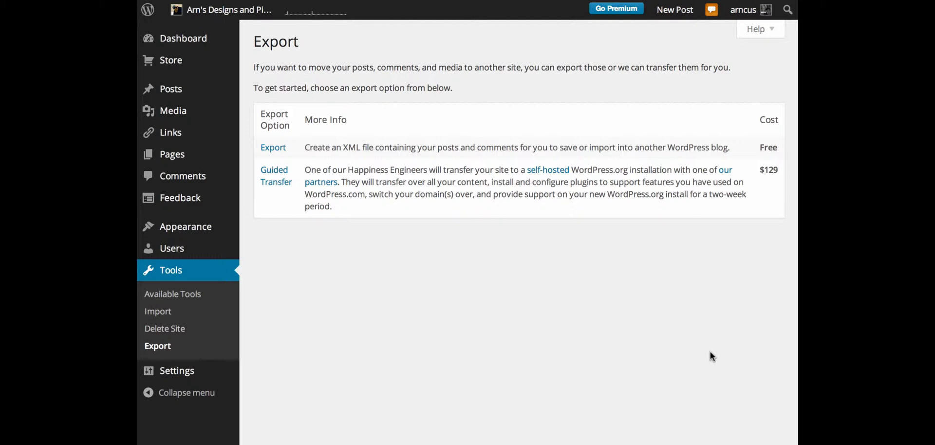
pyautogui.moveTo(770, 185)
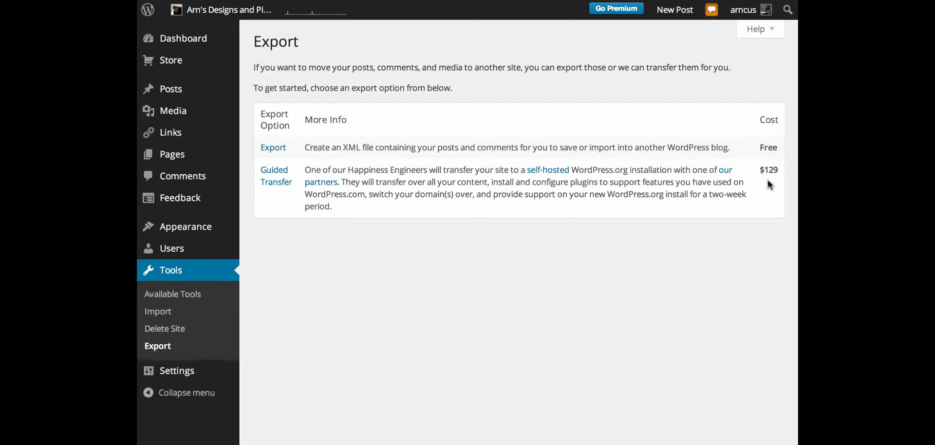
pyautogui.moveTo(284, 209)
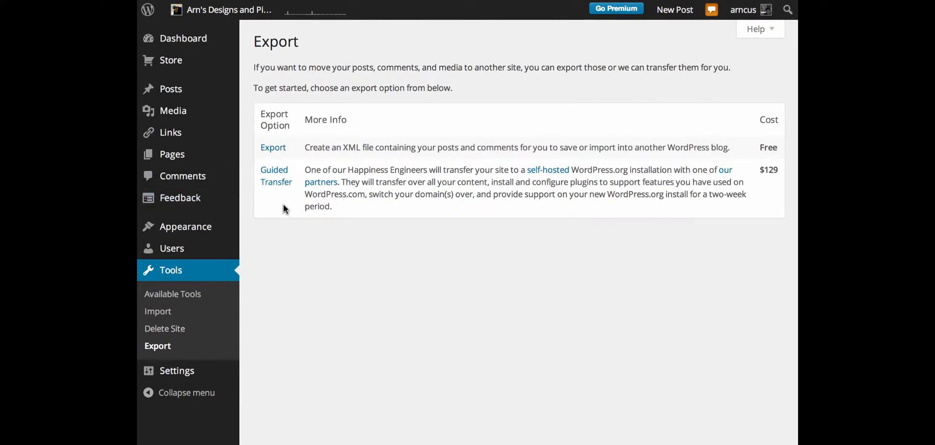
pyautogui.moveTo(399, 198)
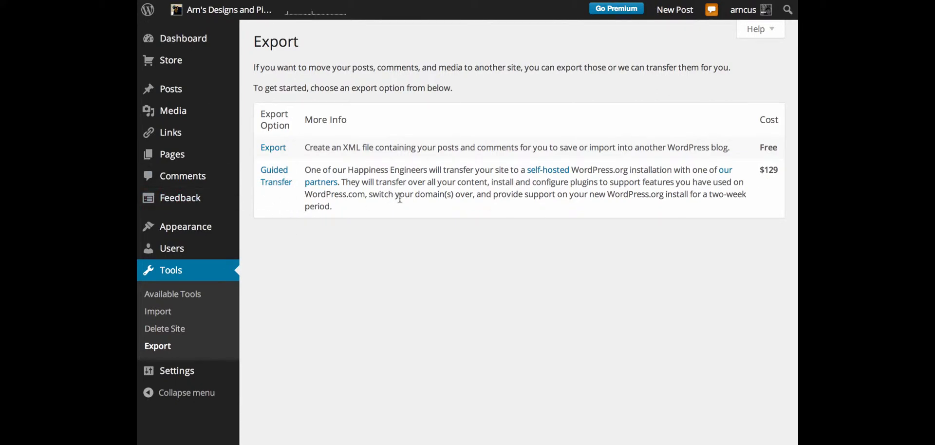
pyautogui.moveTo(331, 191)
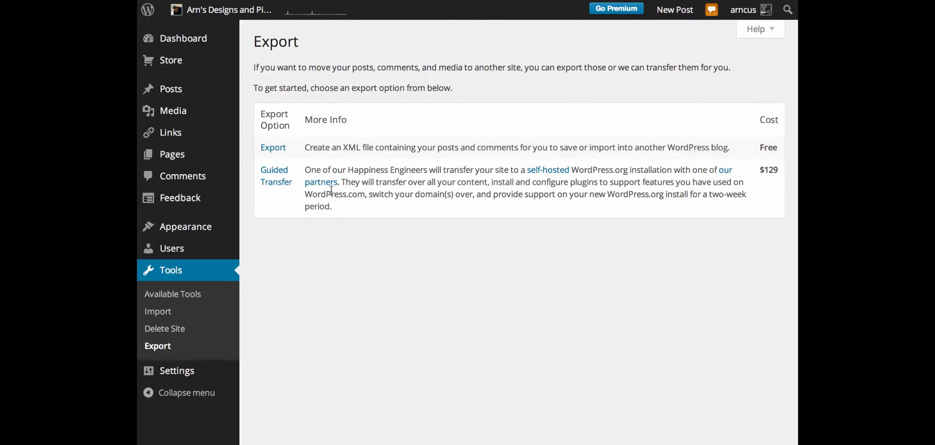
pyautogui.moveTo(423, 188)
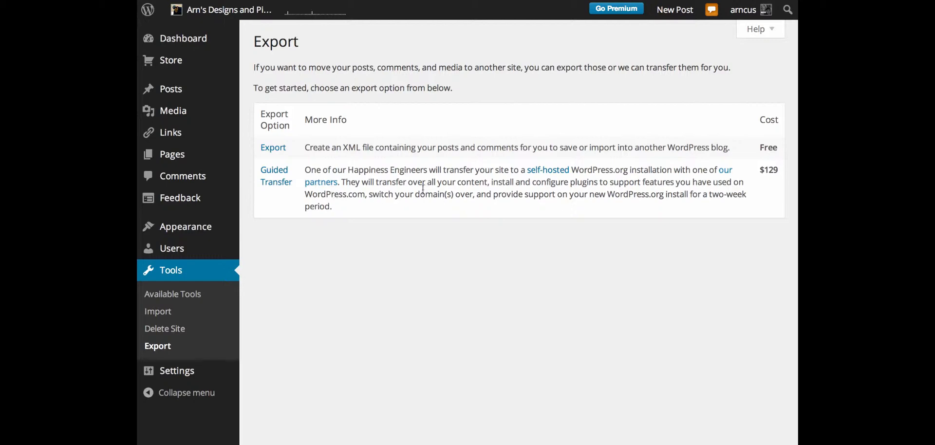
pyautogui.moveTo(434, 251)
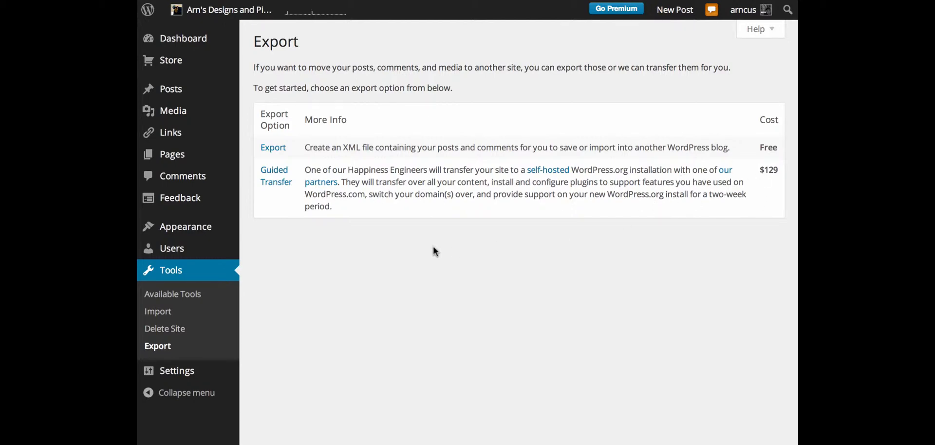
pyautogui.moveTo(267, 244)
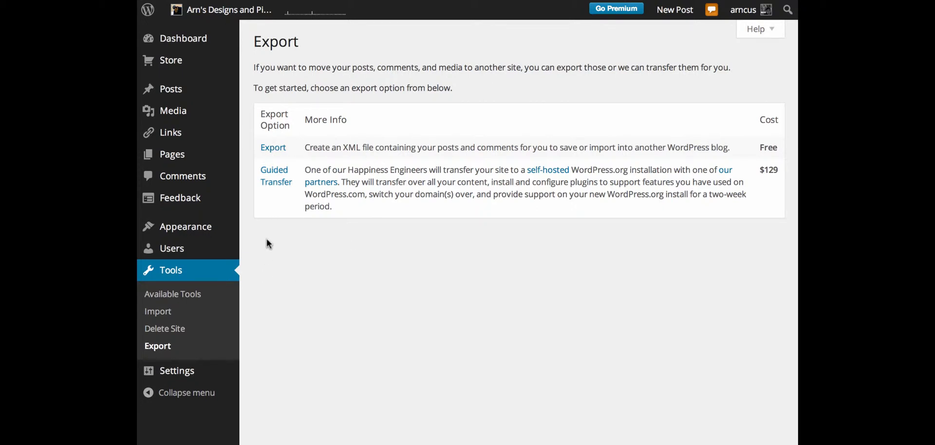
pyautogui.moveTo(714, 242)
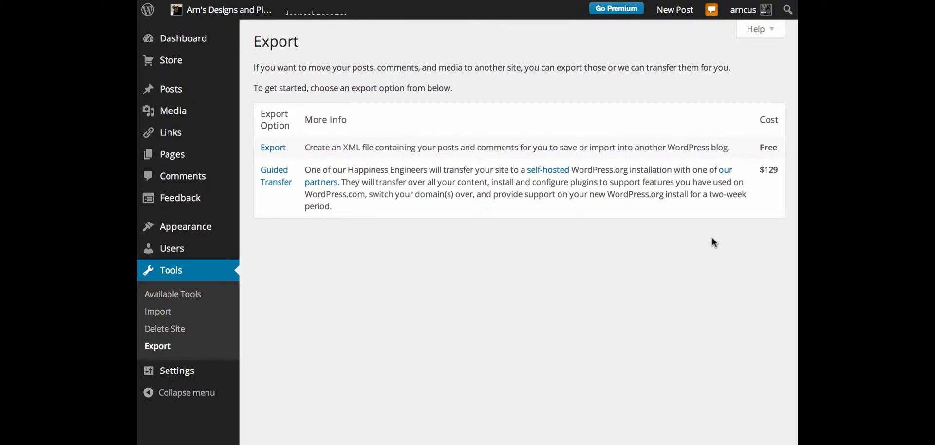
pyautogui.moveTo(756, 195)
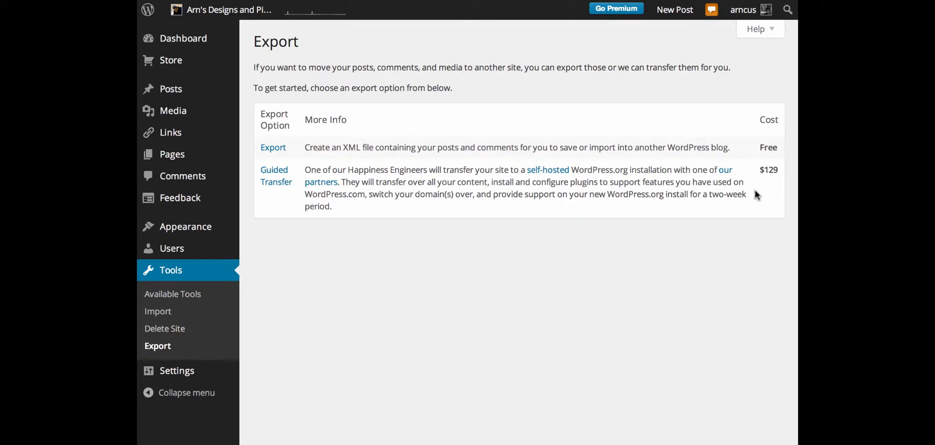
pyautogui.moveTo(700, 235)
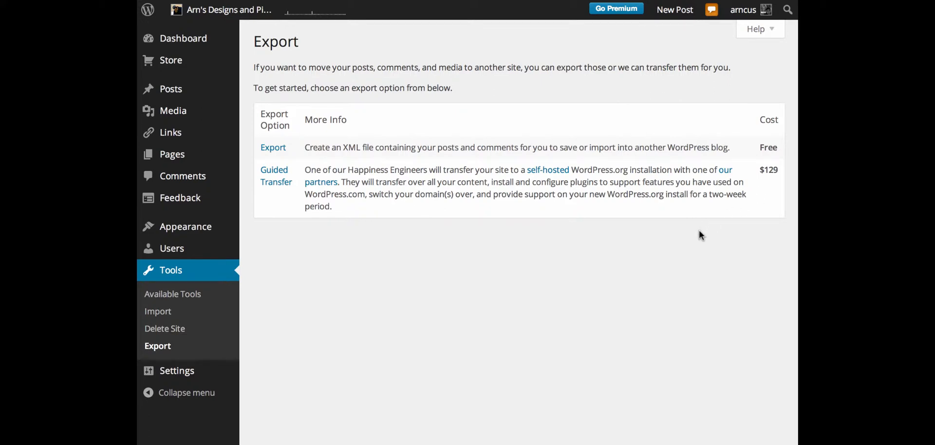
pyautogui.moveTo(693, 238)
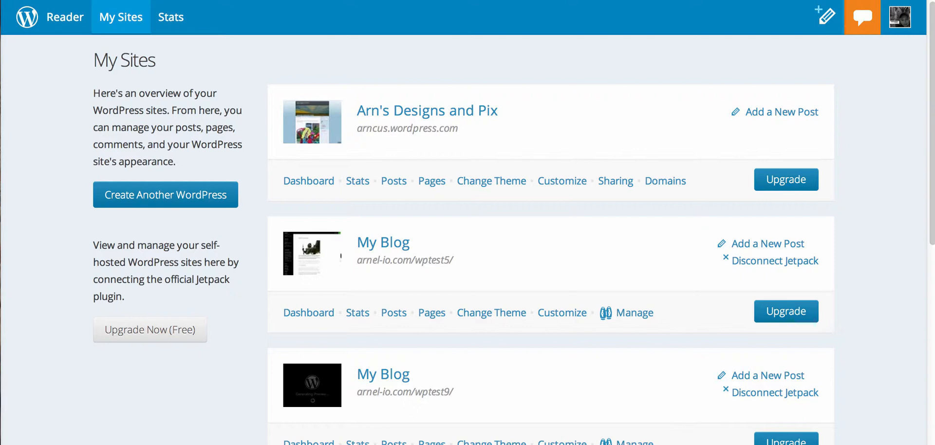
pyautogui.moveTo(395, 159)
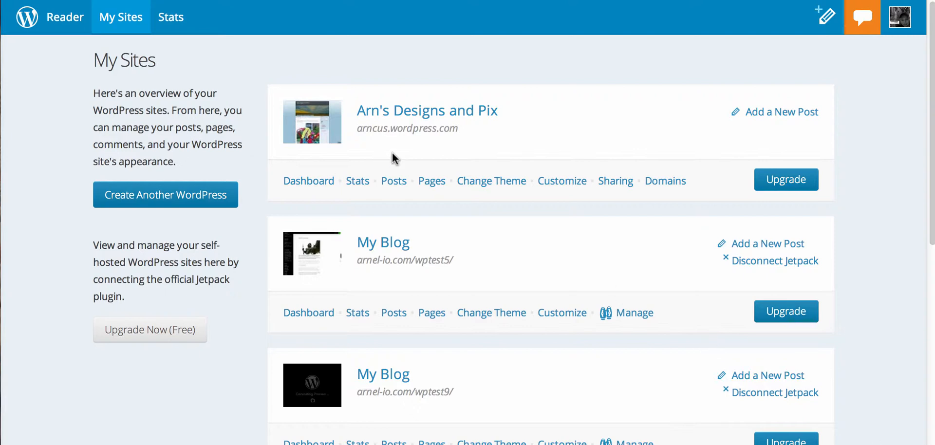
pyautogui.moveTo(418, 163)
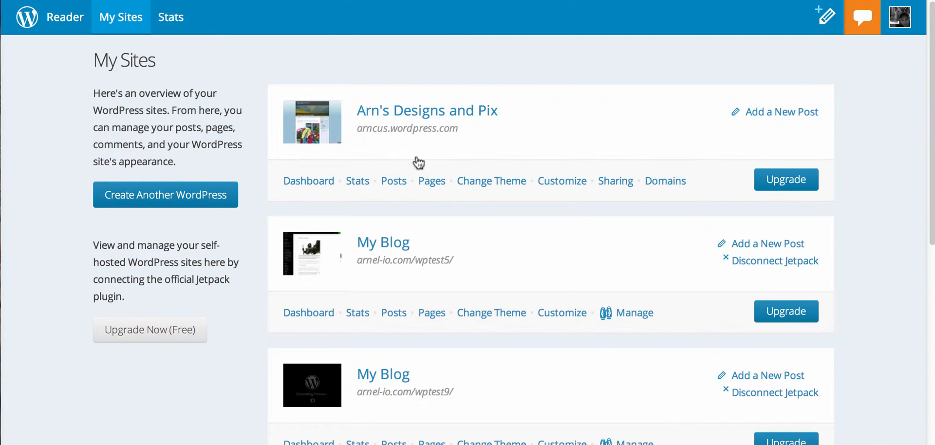
# Open the Arn's Designs and Pix site dashboard from My Sites.
pyautogui.click(309, 182)
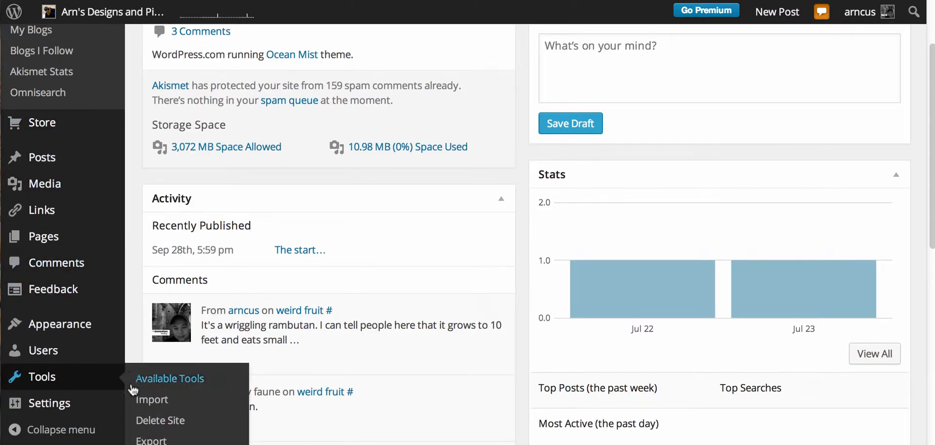
# Go to the Tools > Export page for the site.
pyautogui.click(152, 439)
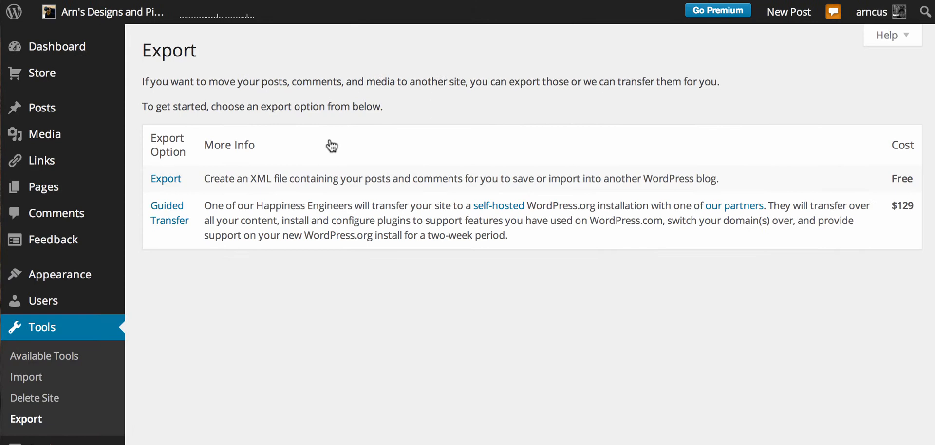
pyautogui.moveTo(331, 145)
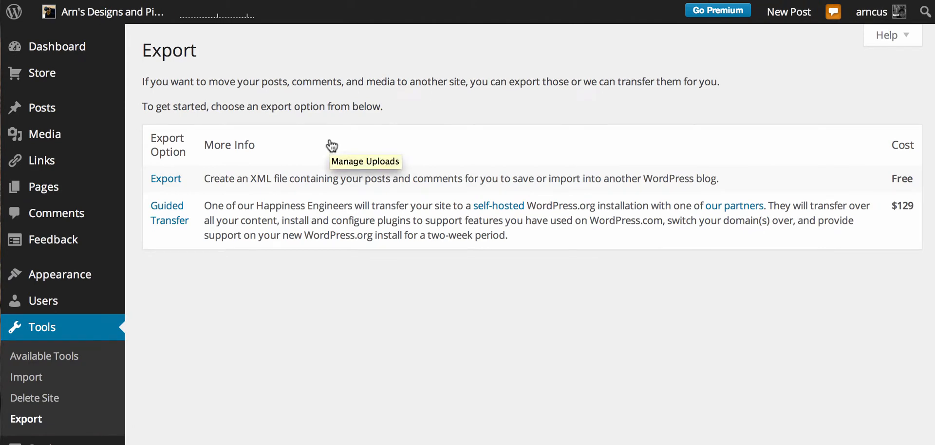
pyautogui.moveTo(331, 146)
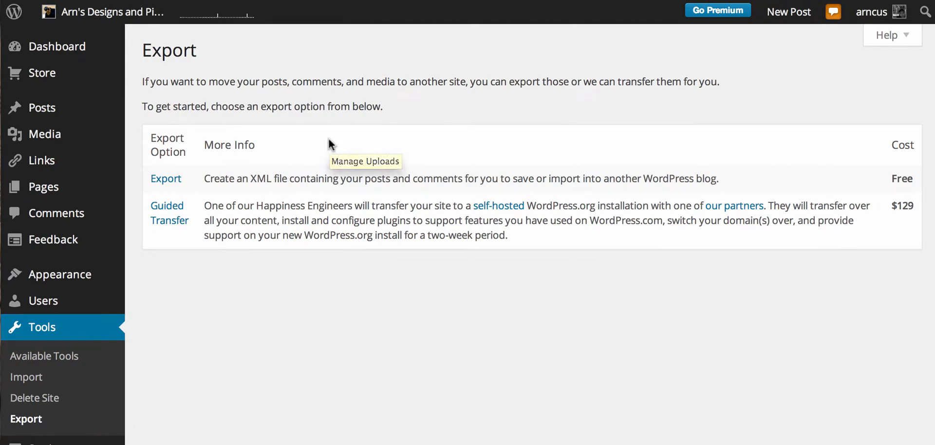
pyautogui.moveTo(332, 145)
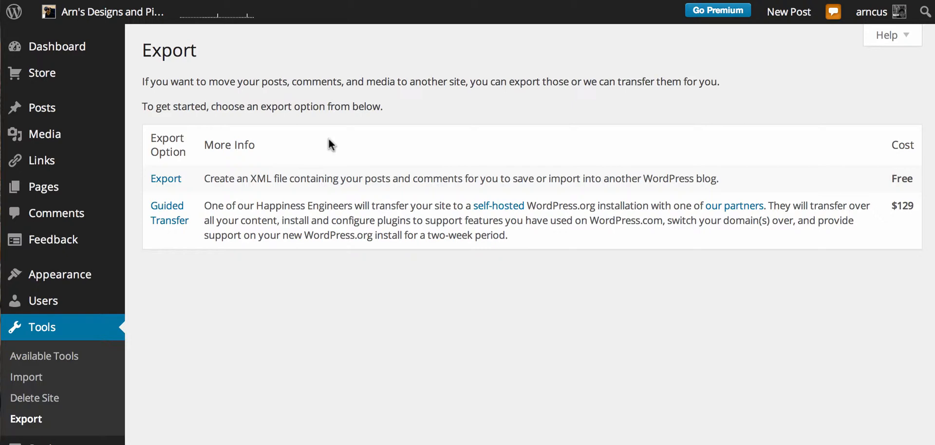
pyautogui.moveTo(367, 205)
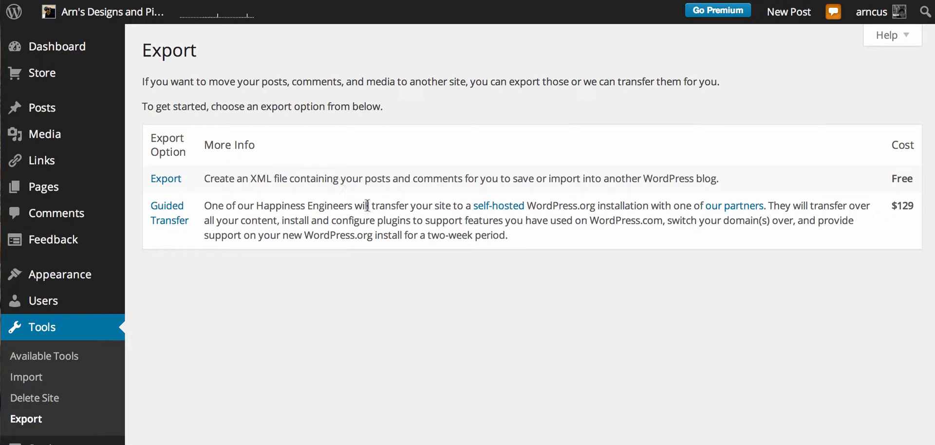
pyautogui.moveTo(630, 193)
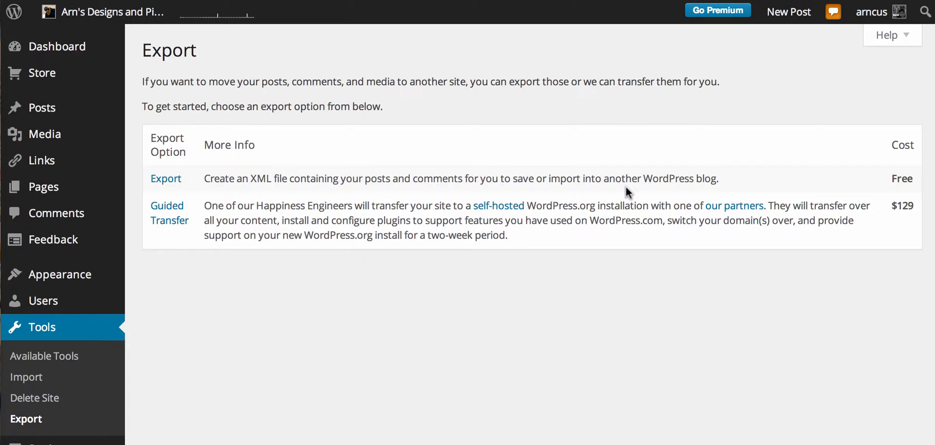
pyautogui.moveTo(166, 178)
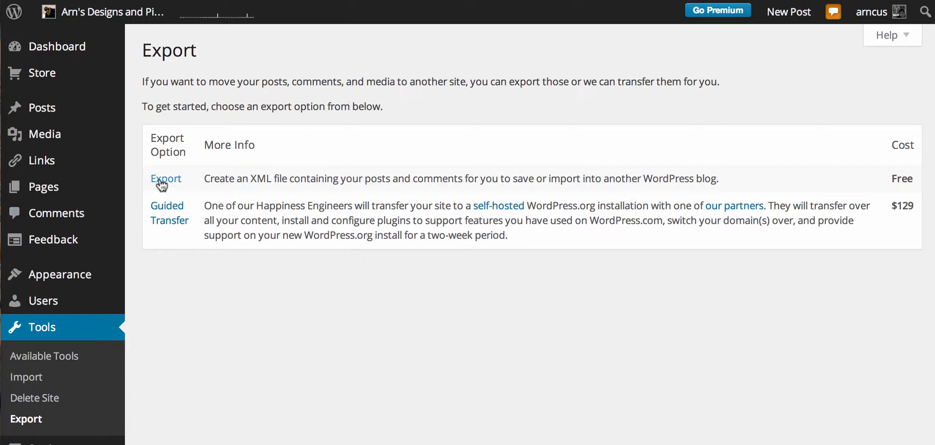
pyautogui.moveTo(424, 198)
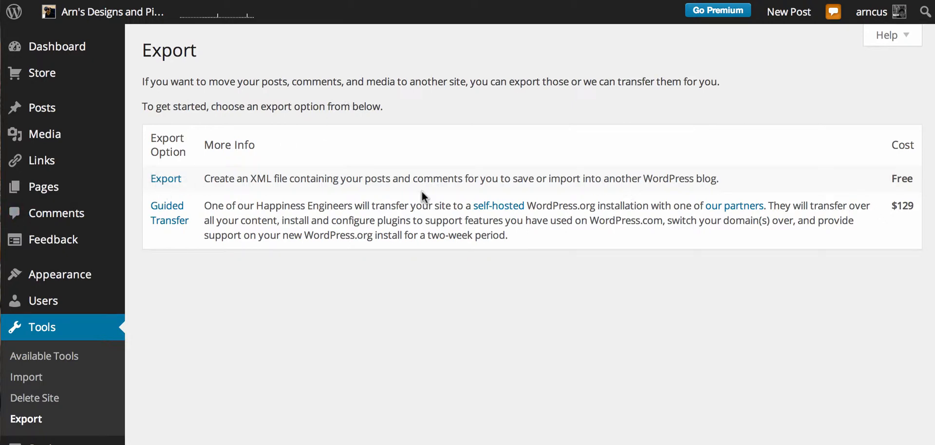
# Choose the free XML export and keep it set to export All content.
pyautogui.click(166, 178)
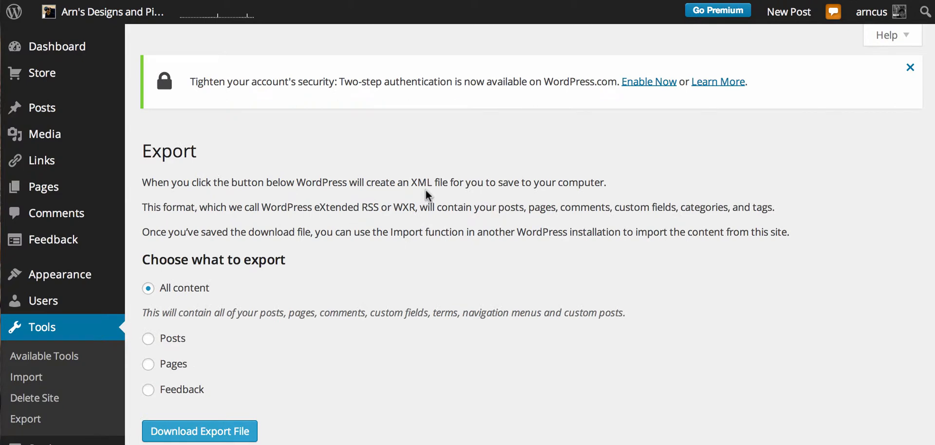
pyautogui.moveTo(445, 185)
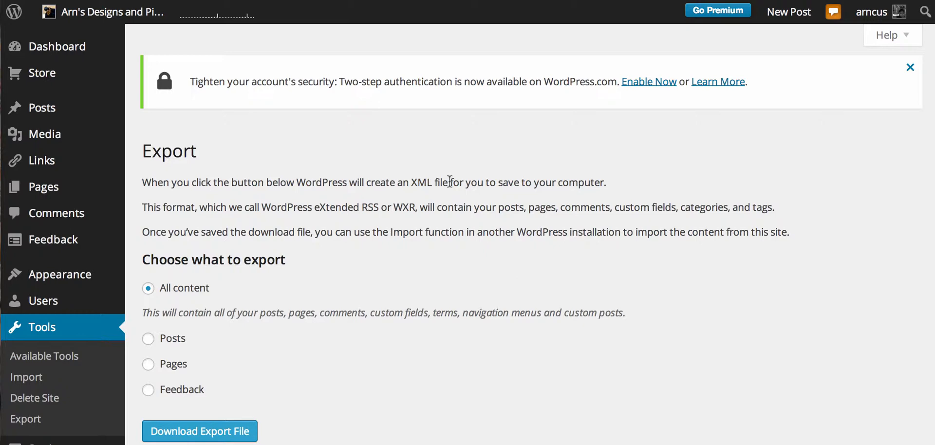
pyautogui.moveTo(250, 291)
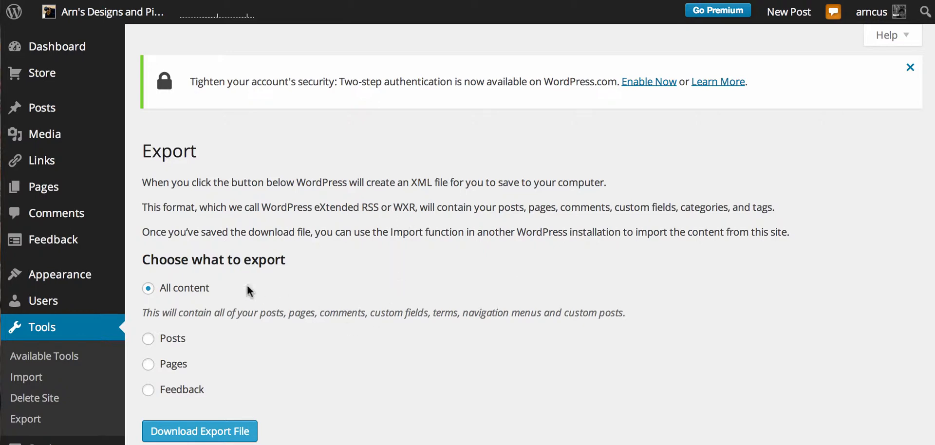
pyautogui.moveTo(216, 273)
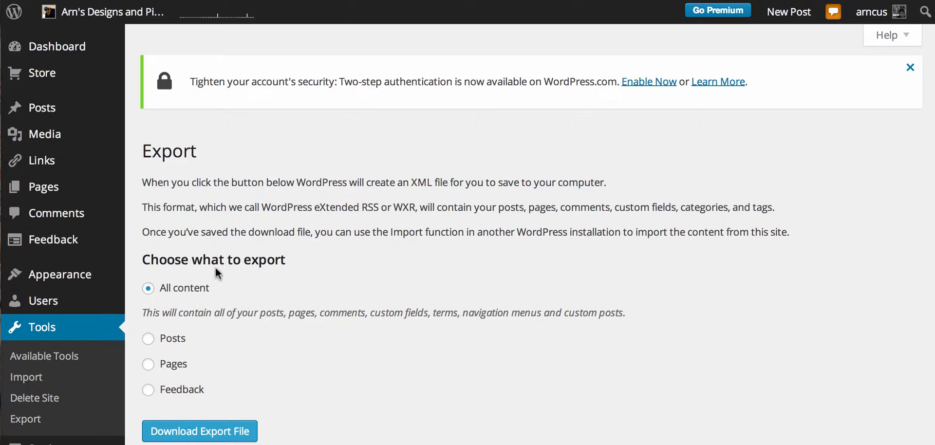
pyautogui.moveTo(265, 317)
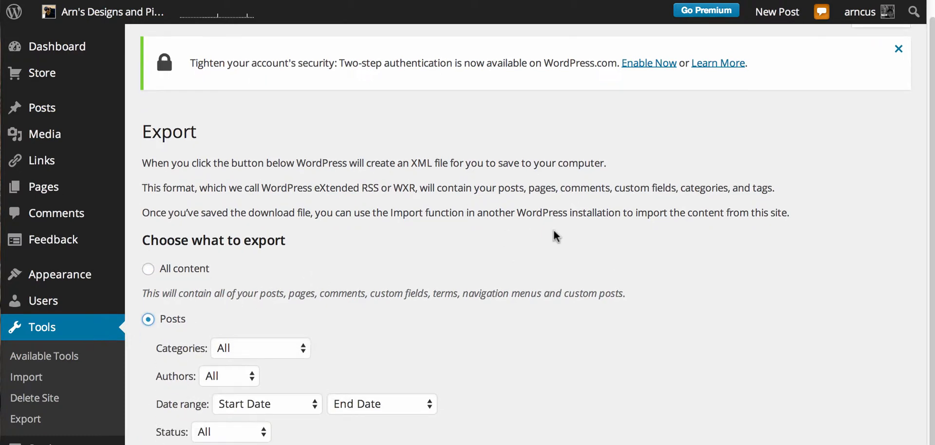
pyautogui.click(899, 49)
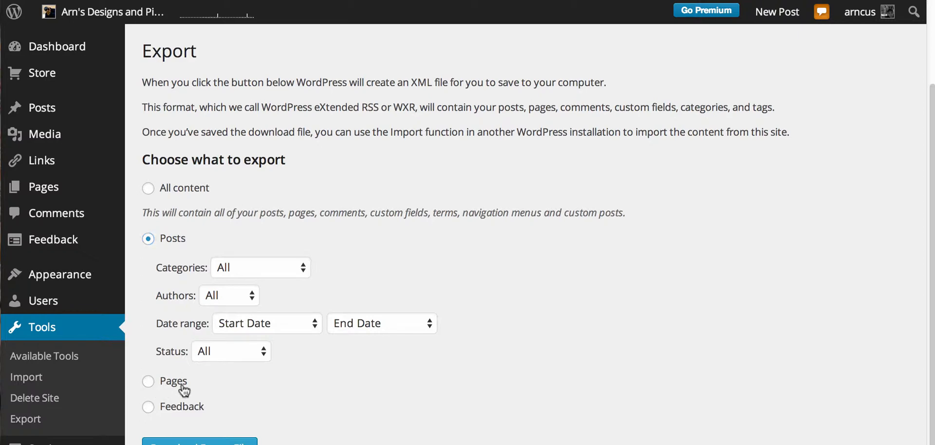
pyautogui.click(148, 408)
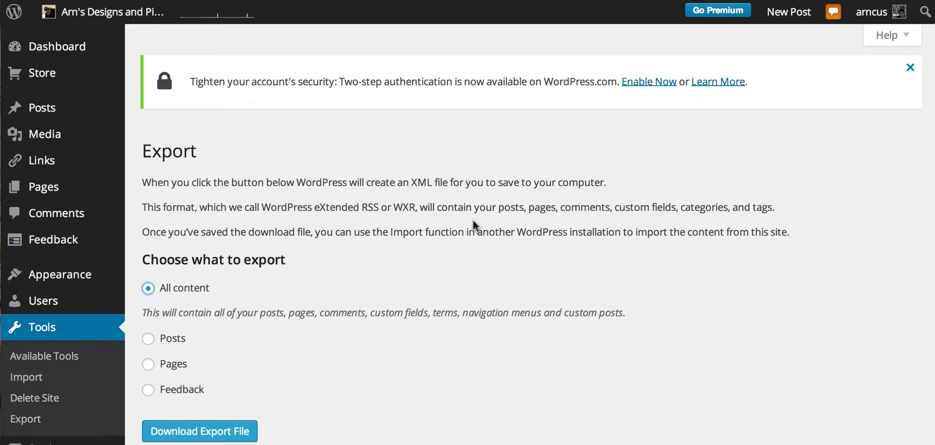
pyautogui.moveTo(424, 202)
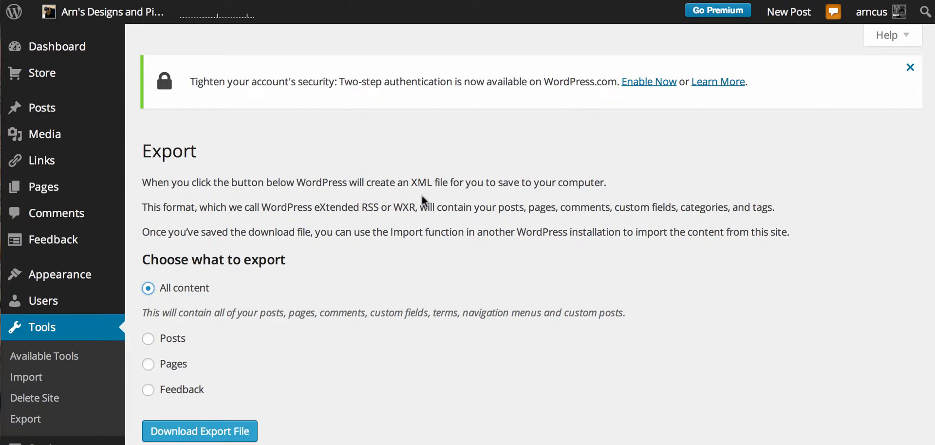
pyautogui.moveTo(418, 196)
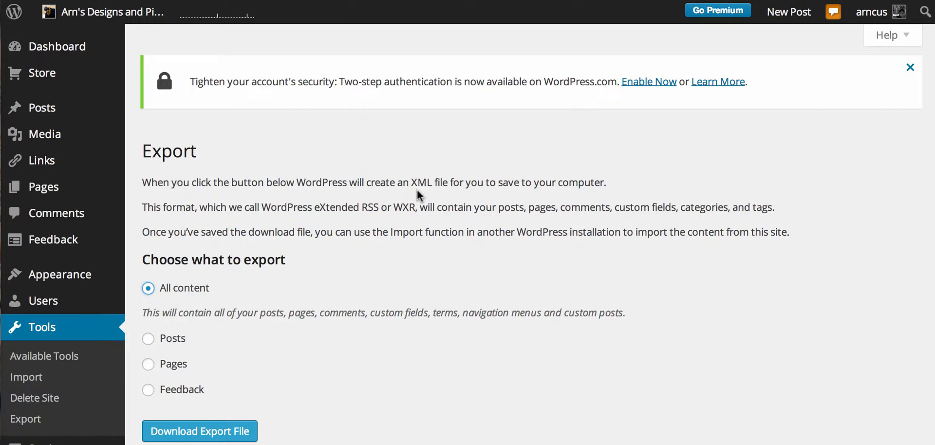
pyautogui.moveTo(224, 398)
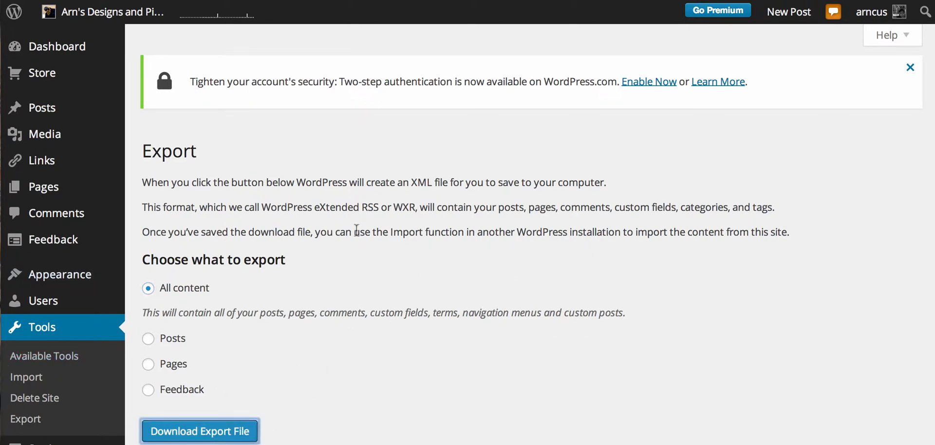
# Download the export file into the wpcom folder, then move to the self-hosted admin.
pyautogui.click(199, 430)
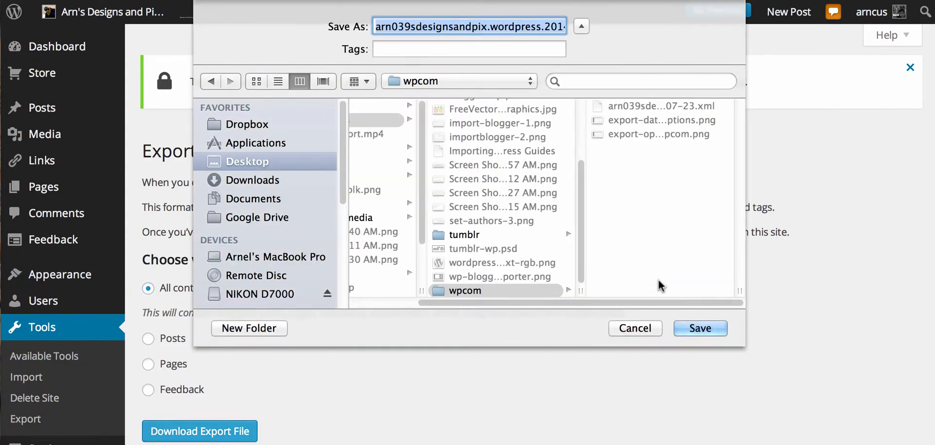
pyautogui.click(256, 142)
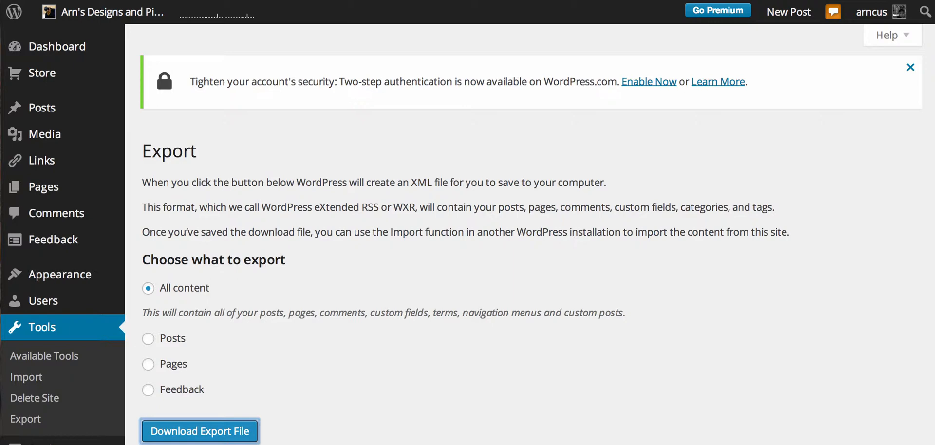
pyautogui.moveTo(593, 5)
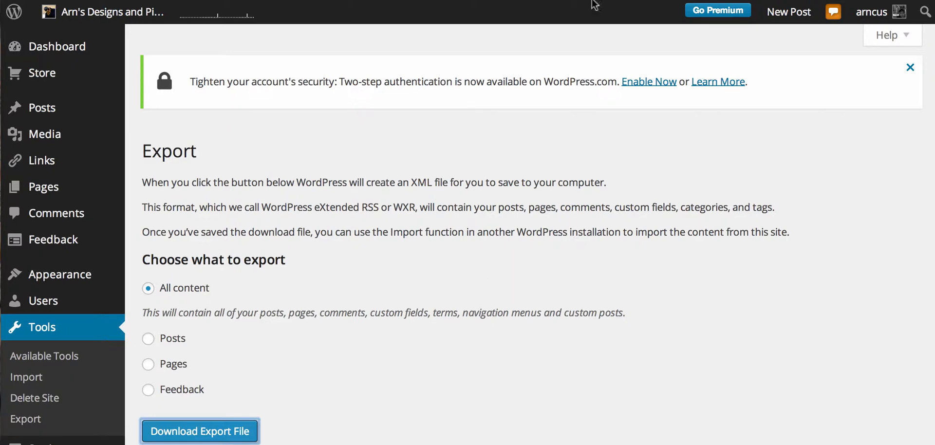
pyautogui.moveTo(584, 58)
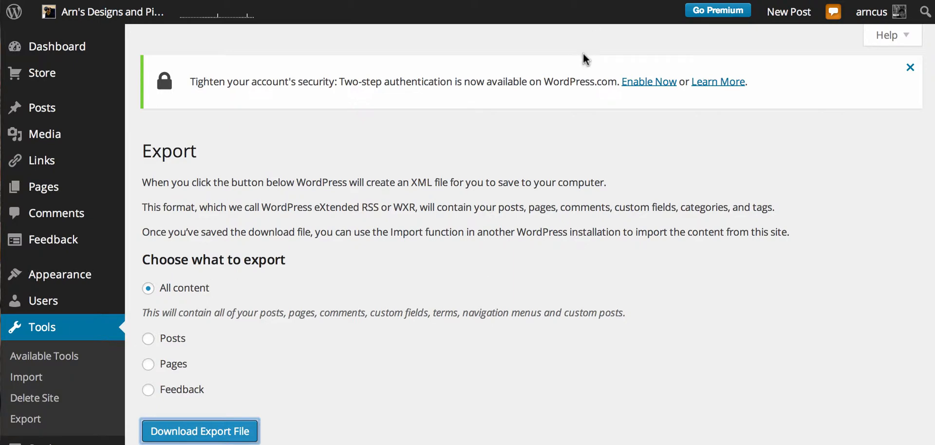
pyautogui.click(27, 377)
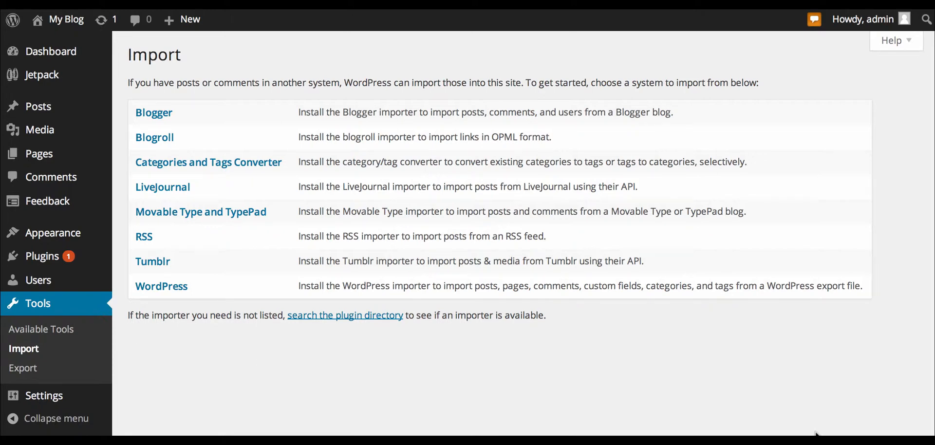
pyautogui.moveTo(805, 426)
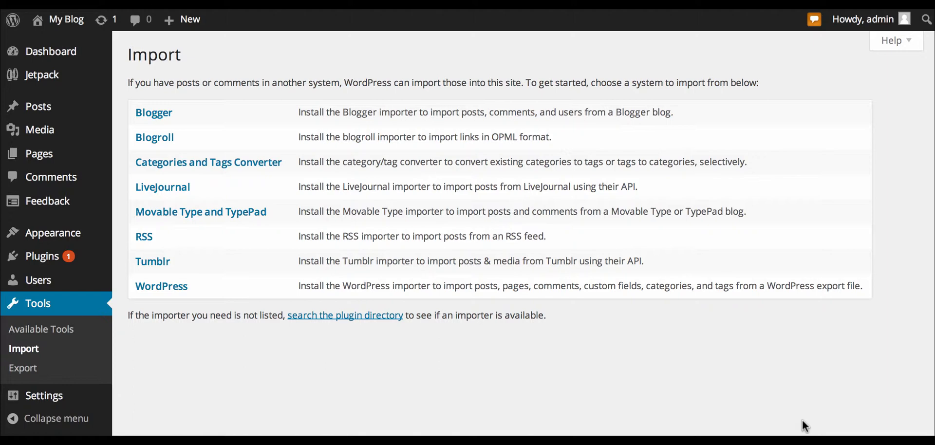
pyautogui.moveTo(798, 429)
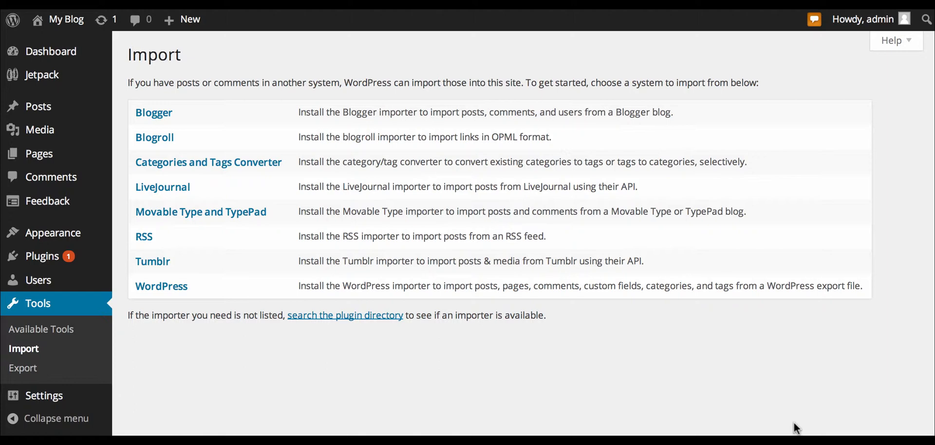
pyautogui.moveTo(51, 52)
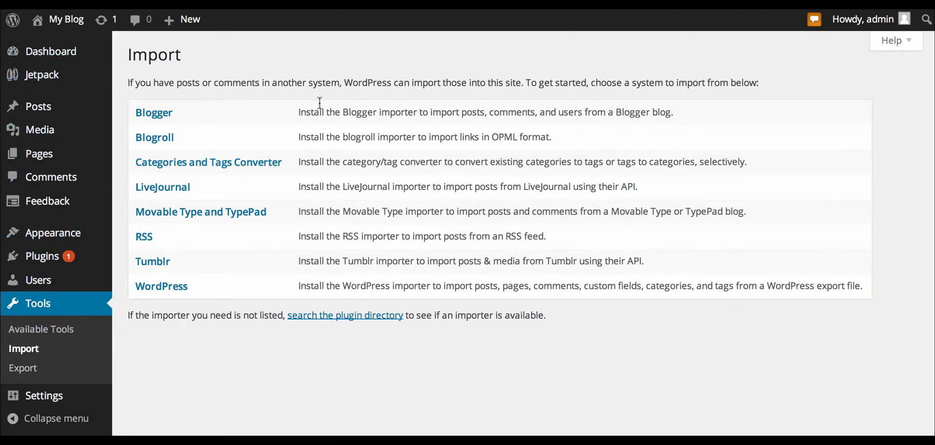
pyautogui.moveTo(171, 292)
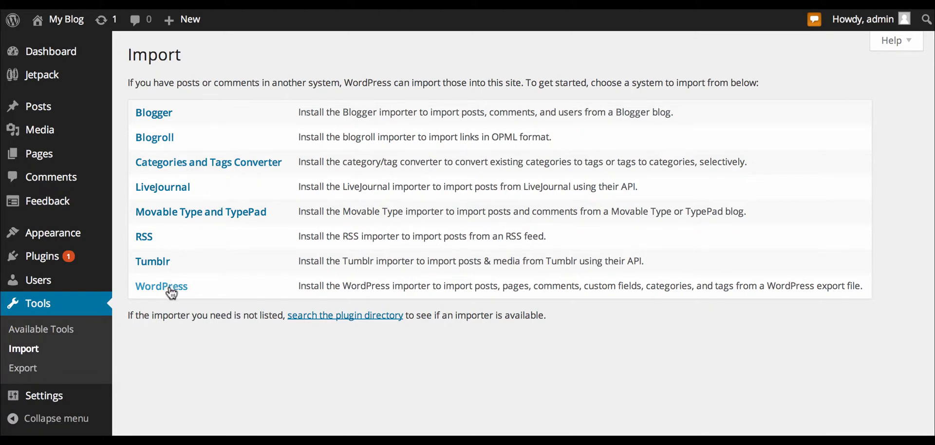
# Install the WordPress importer and activate it to run the import.
pyautogui.click(161, 286)
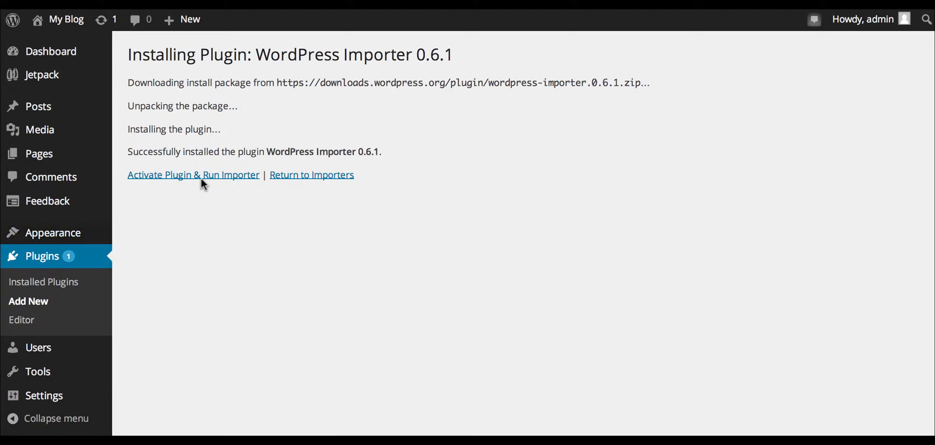
pyautogui.moveTo(363, 285)
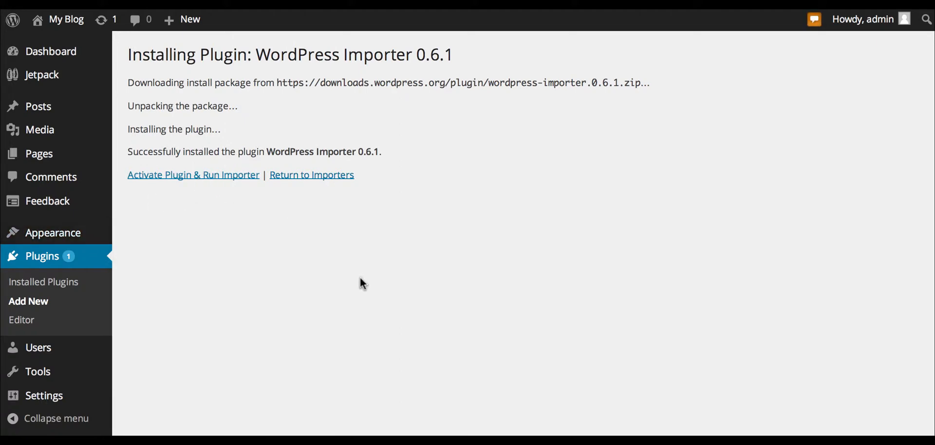
pyautogui.click(193, 174)
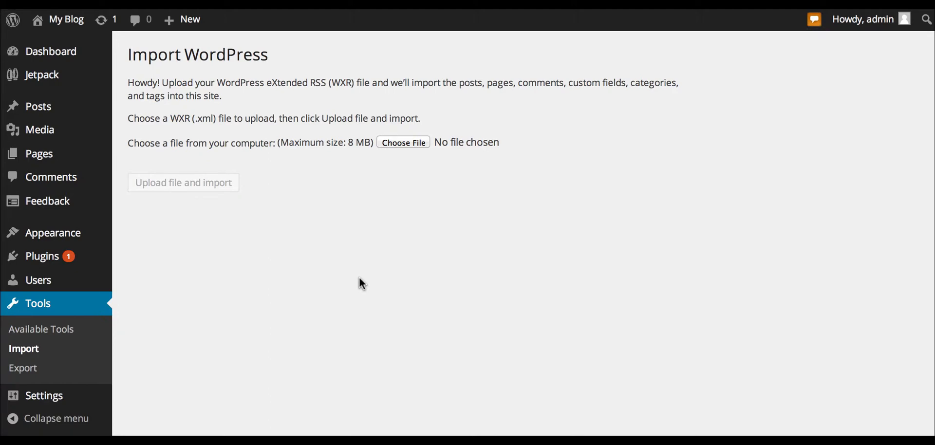
pyautogui.moveTo(320, 110)
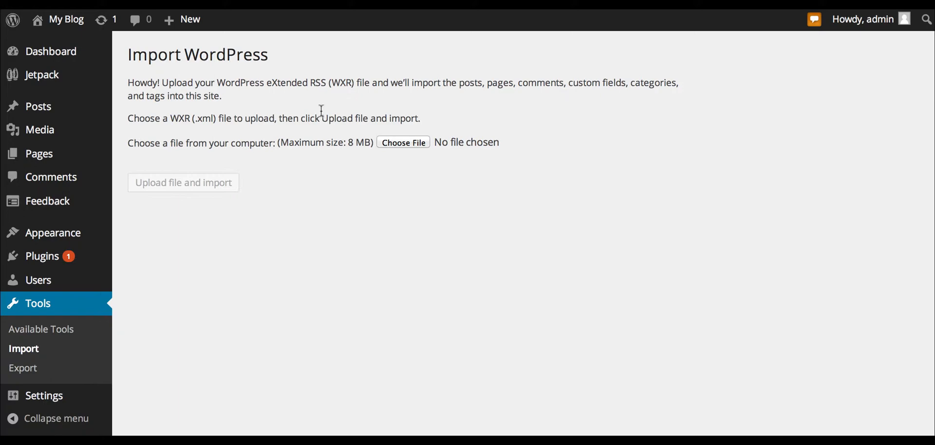
# Select the exported .xml file from the wpcom folder for upload.
pyautogui.click(403, 143)
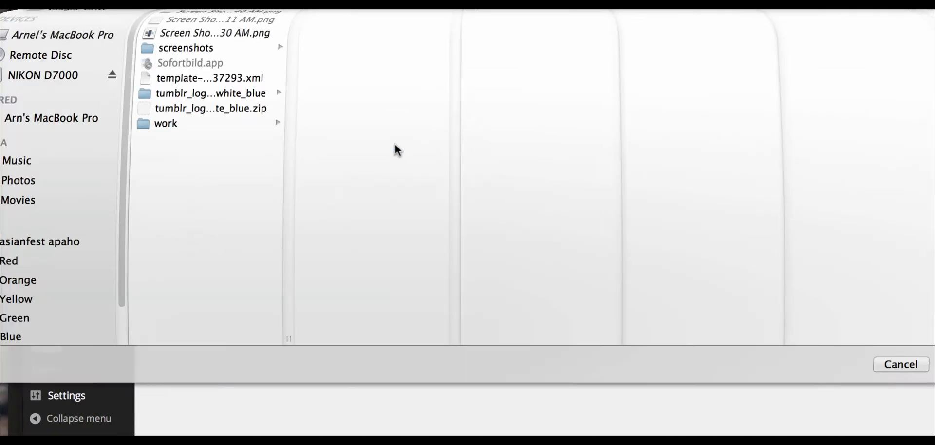
pyautogui.click(546, 50)
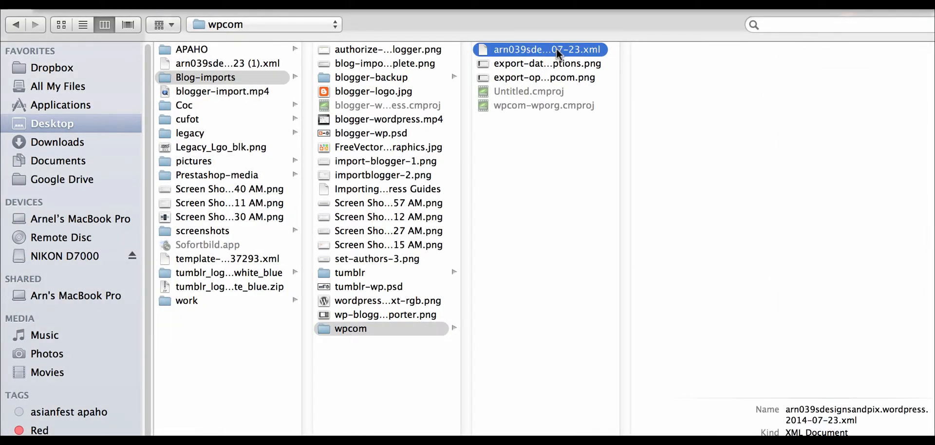
pyautogui.click(540, 50)
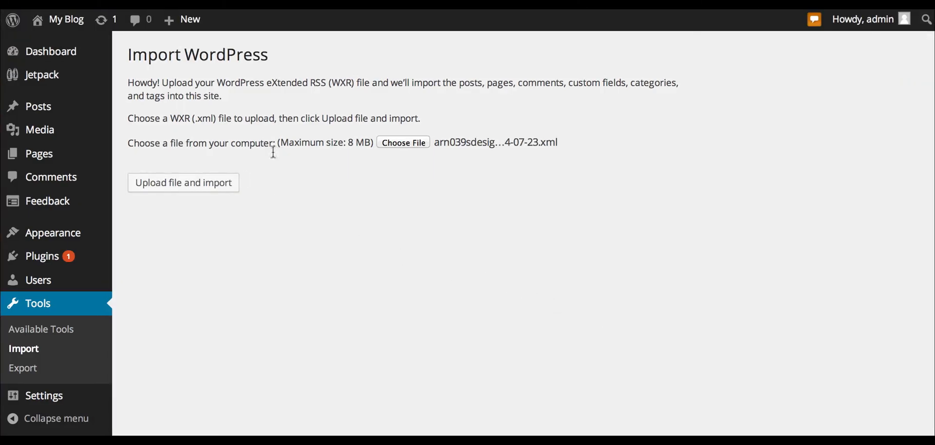
pyautogui.moveTo(296, 174)
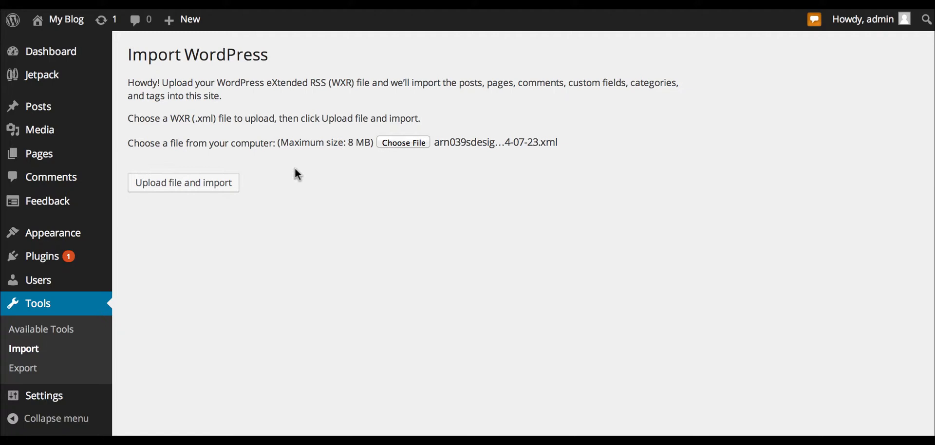
pyautogui.moveTo(205, 191)
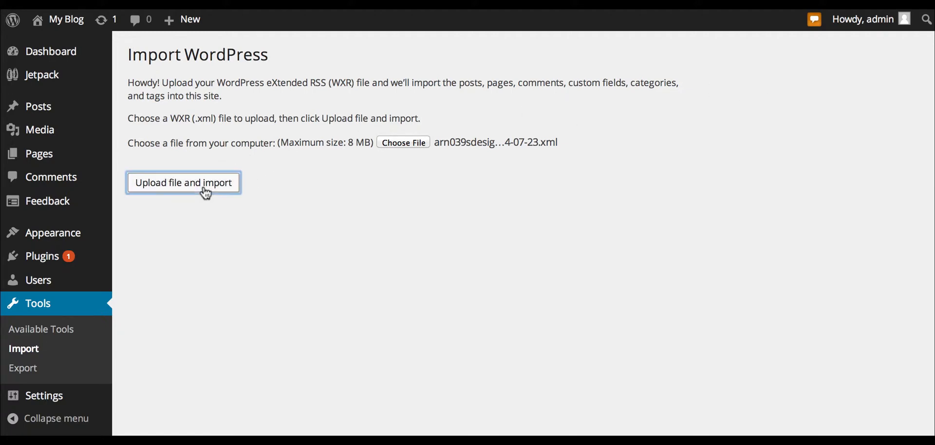
# Upload the chosen export file to reach the Assign Authors step.
pyautogui.click(183, 182)
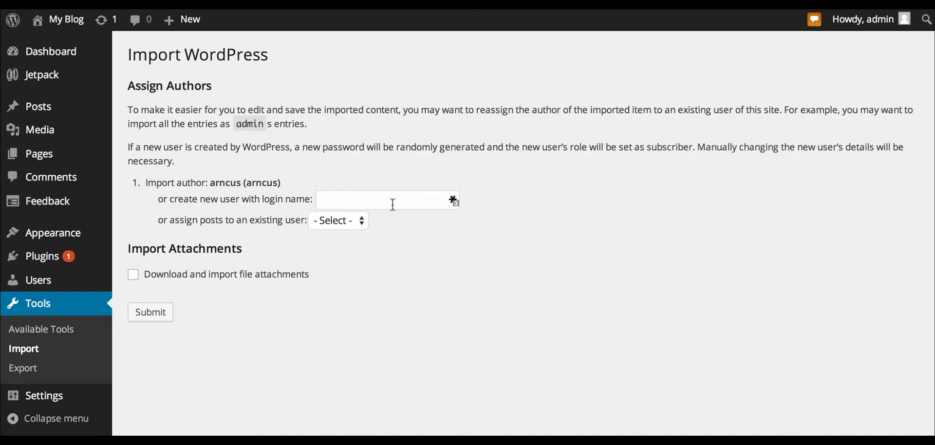
pyautogui.moveTo(206, 188)
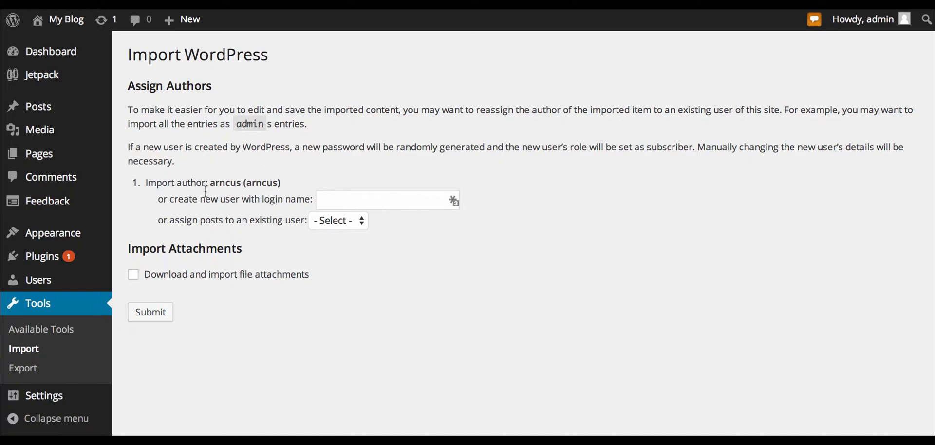
pyautogui.moveTo(253, 252)
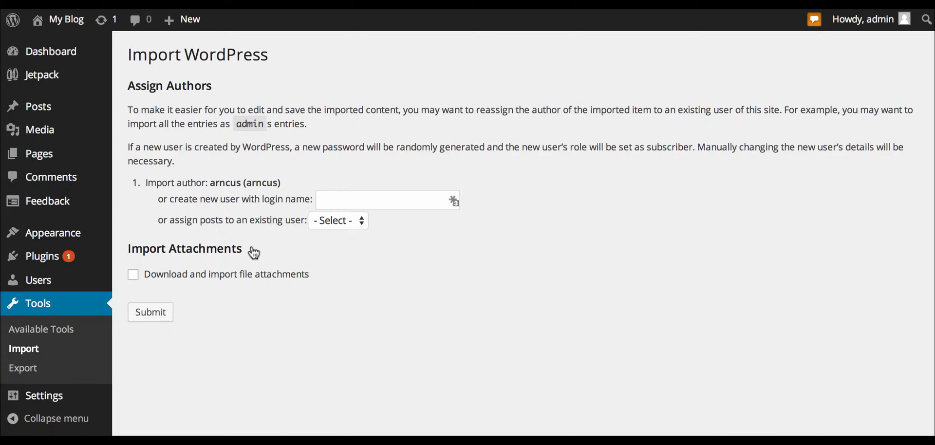
pyautogui.moveTo(187, 270)
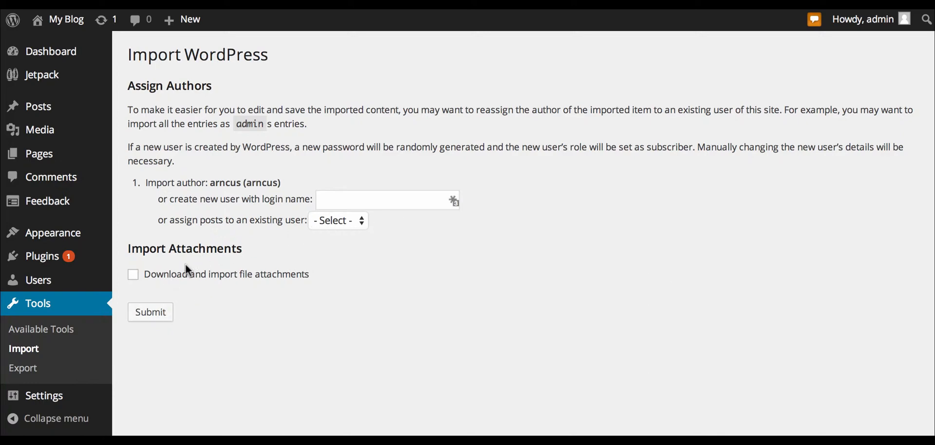
pyautogui.moveTo(191, 279)
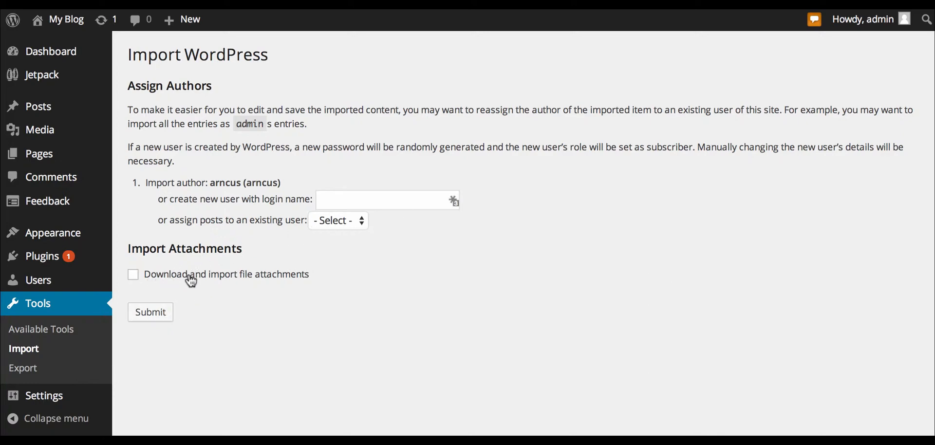
pyautogui.moveTo(219, 264)
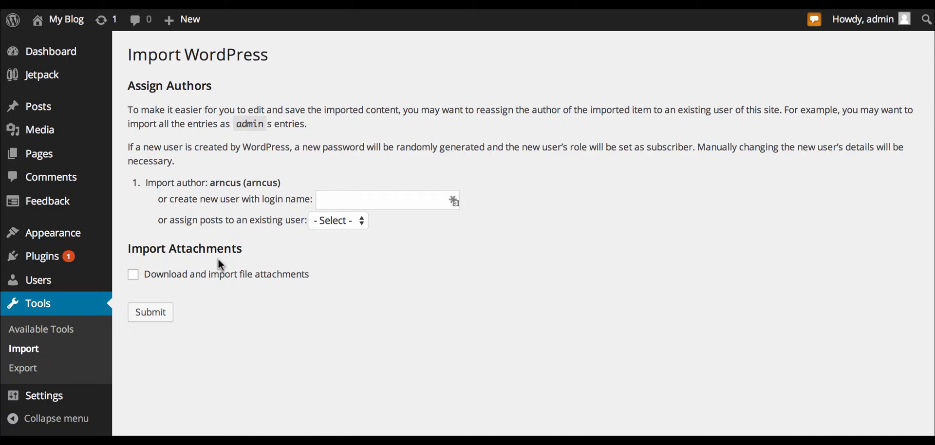
pyautogui.moveTo(230, 283)
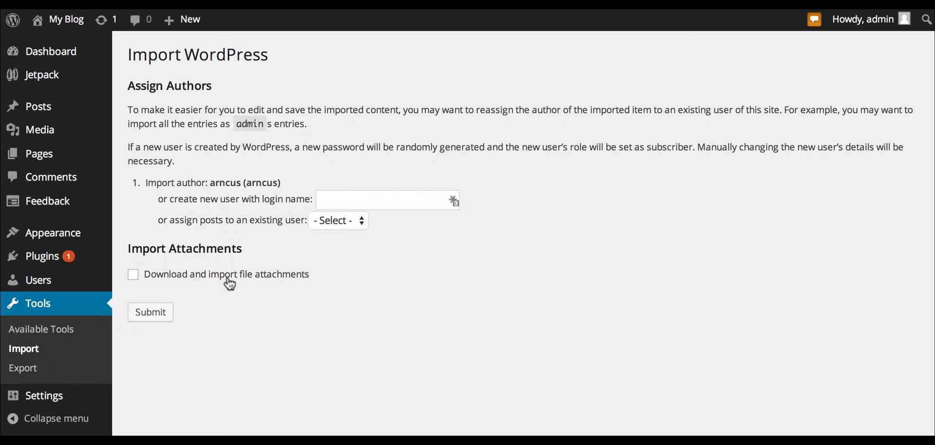
pyautogui.moveTo(134, 253)
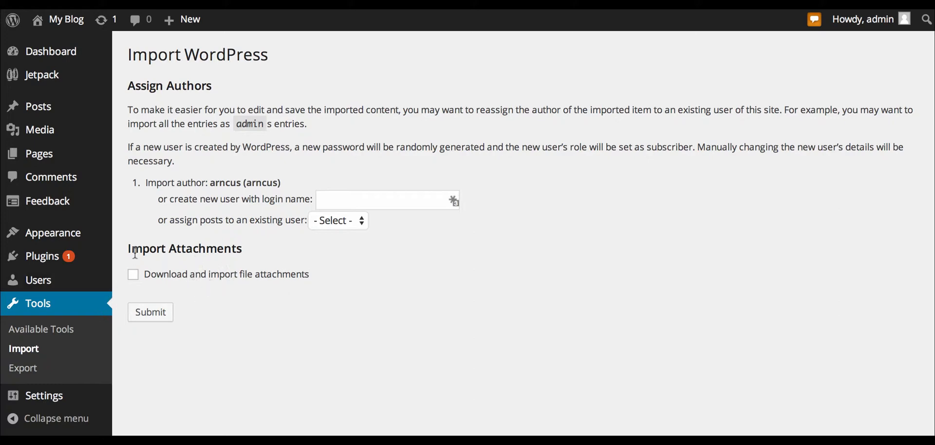
pyautogui.moveTo(493, 153)
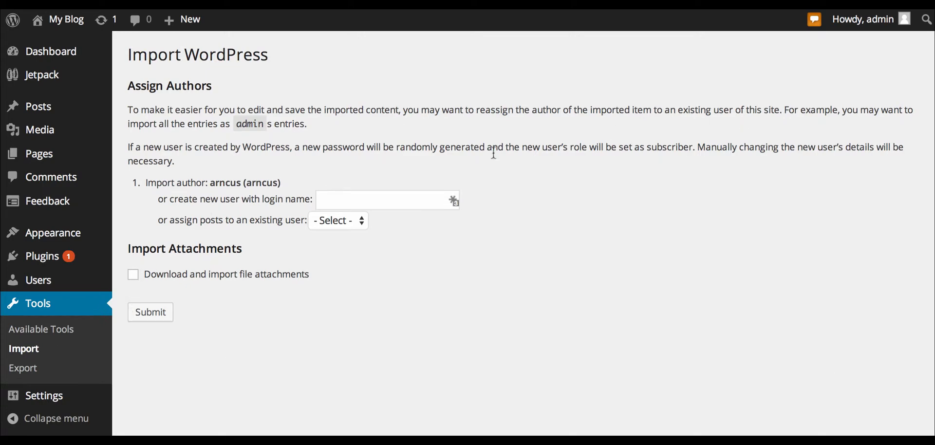
pyautogui.moveTo(155, 304)
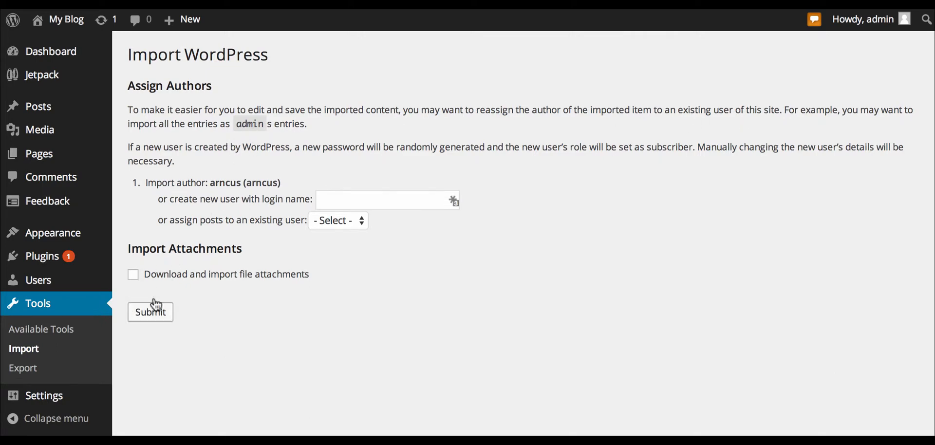
# Submit the import without downloading attachments; it reports All done with failed media.
pyautogui.click(151, 312)
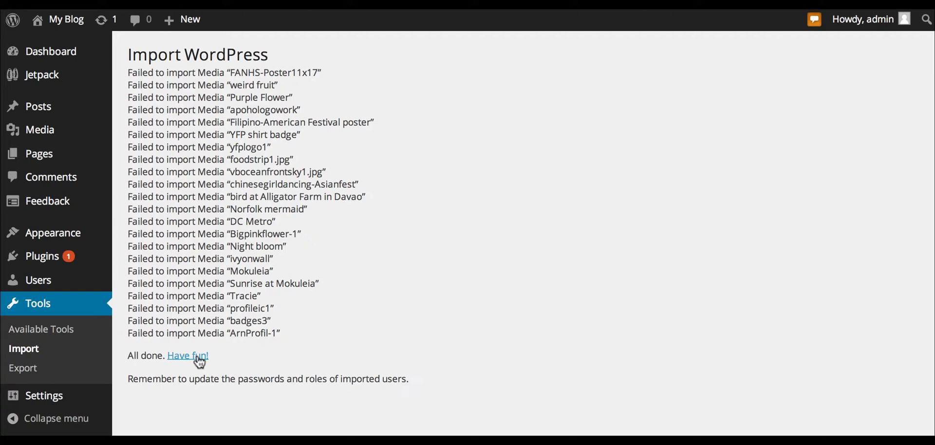
pyautogui.moveTo(459, 181)
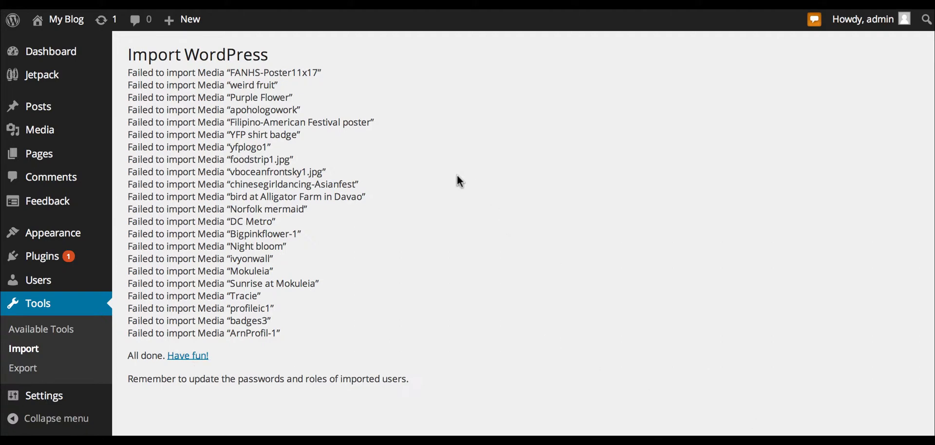
pyautogui.moveTo(338, 126)
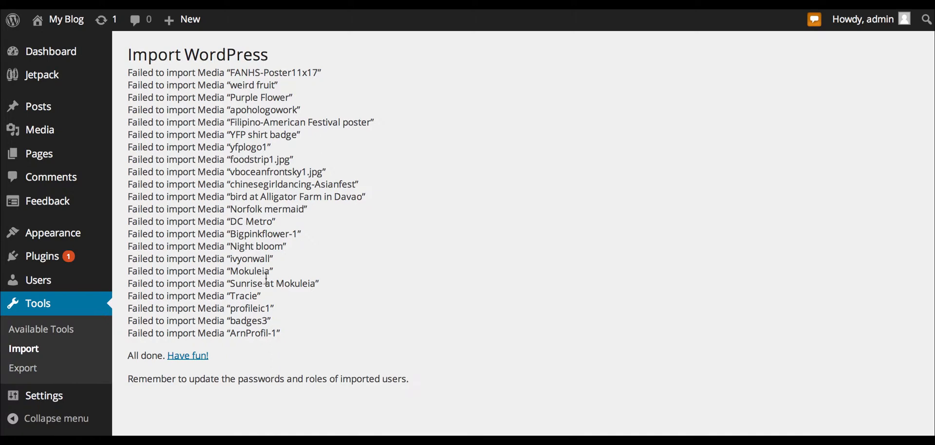
pyautogui.moveTo(376, 140)
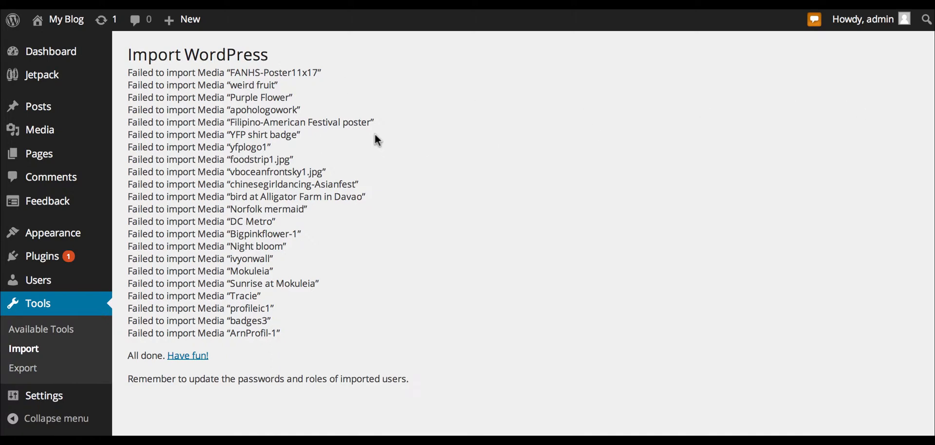
pyautogui.moveTo(367, 144)
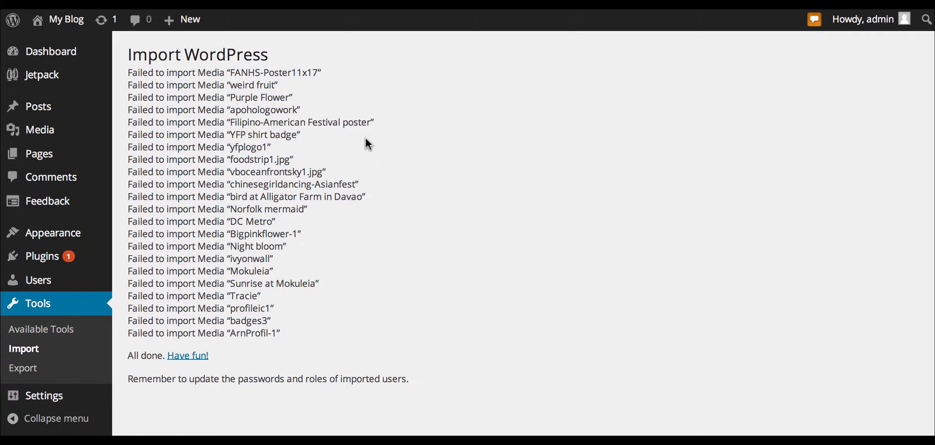
pyautogui.moveTo(311, 285)
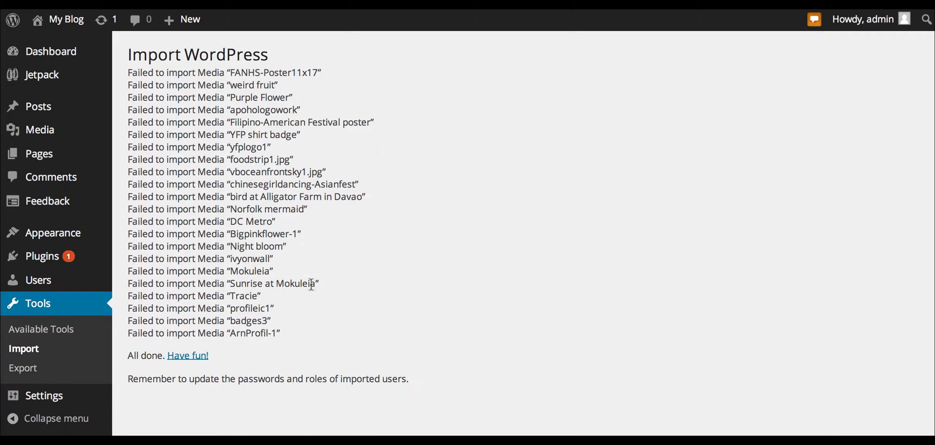
pyautogui.moveTo(574, 62)
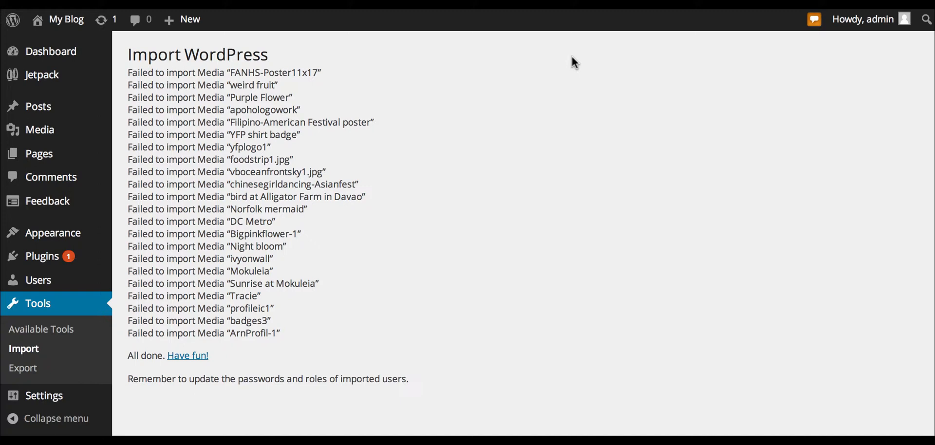
pyautogui.moveTo(234, 76)
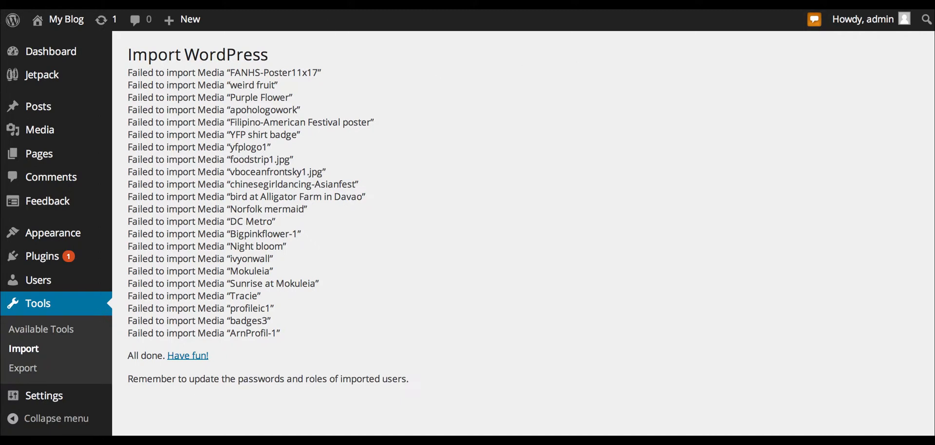
# Show the Installed Plugins list with Jetpack and WordPress Importer active.
pyautogui.click(42, 256)
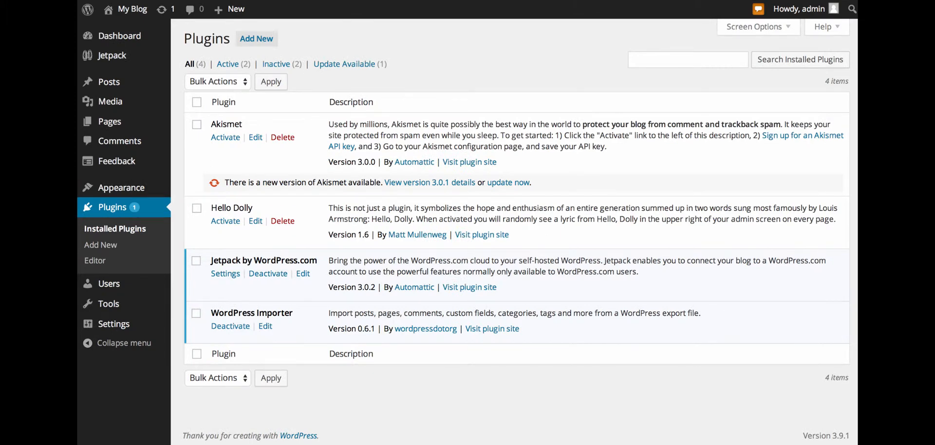
pyautogui.moveTo(499, 118)
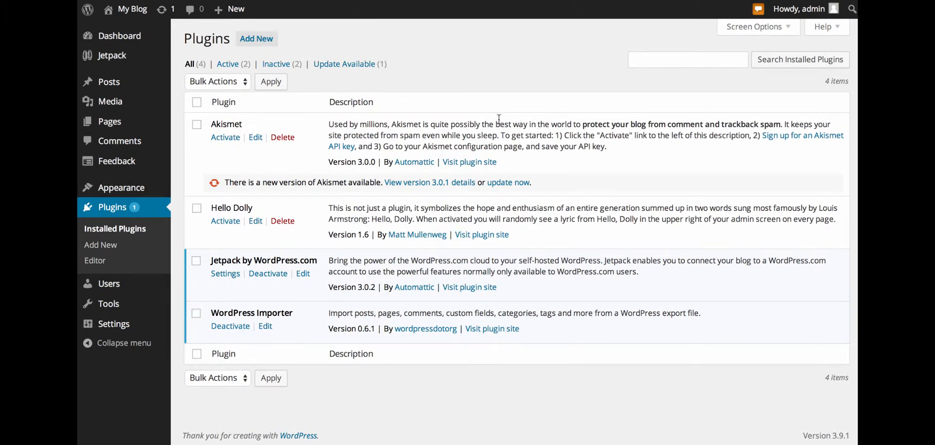
pyautogui.moveTo(525, 161)
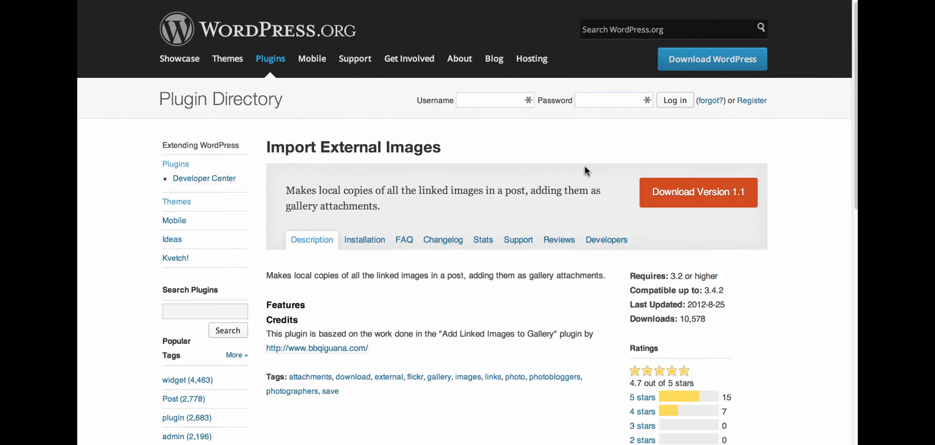
pyautogui.moveTo(514, 157)
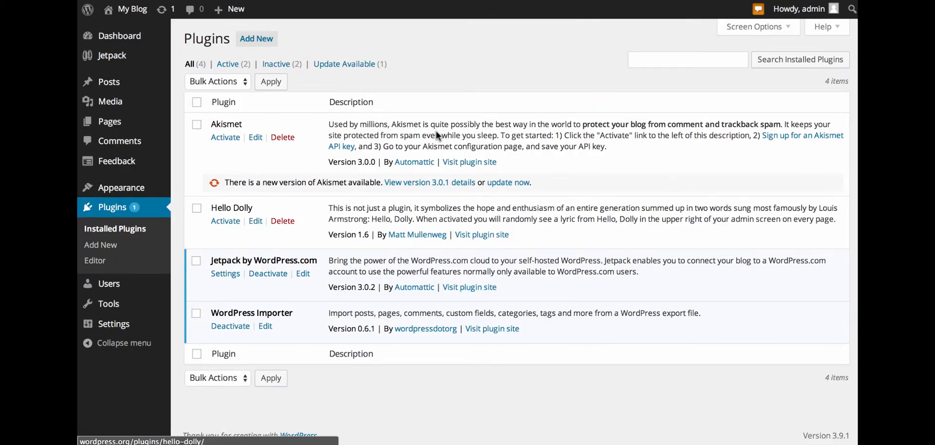
pyautogui.moveTo(256, 39)
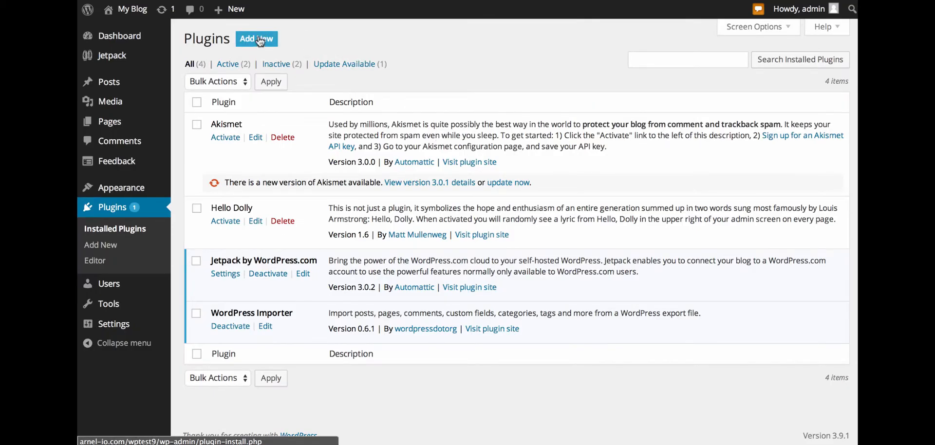
# Search Add New plugins for 'import external images', listing Import External Images 1.1 first.
pyautogui.click(257, 38)
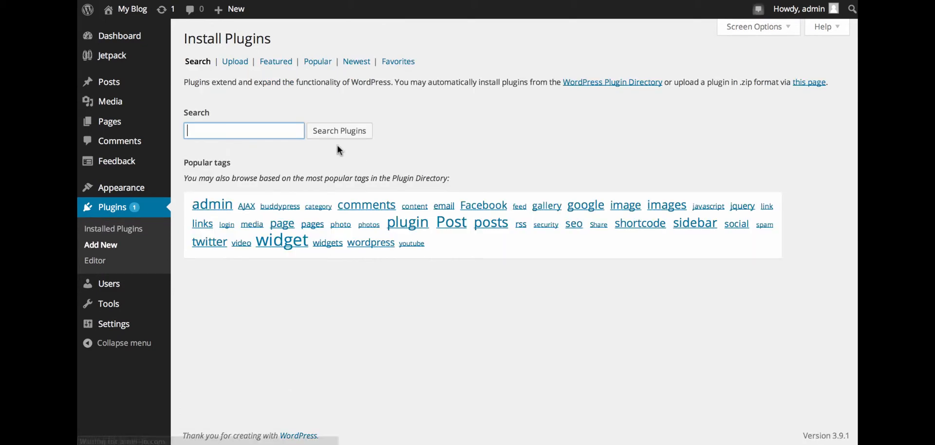
pyautogui.write('import externa')
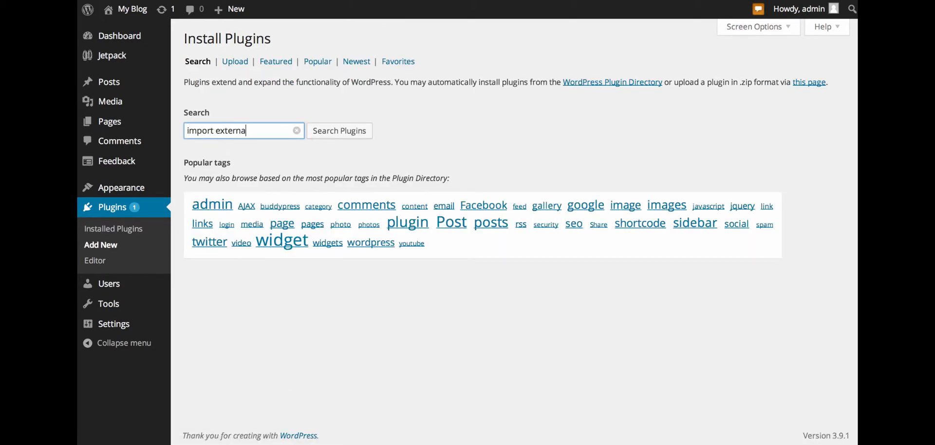
pyautogui.write('l images')
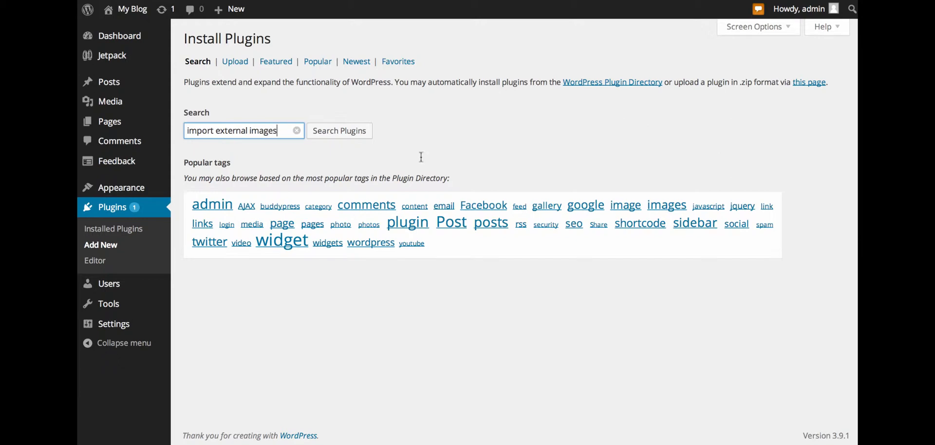
pyautogui.click(339, 131)
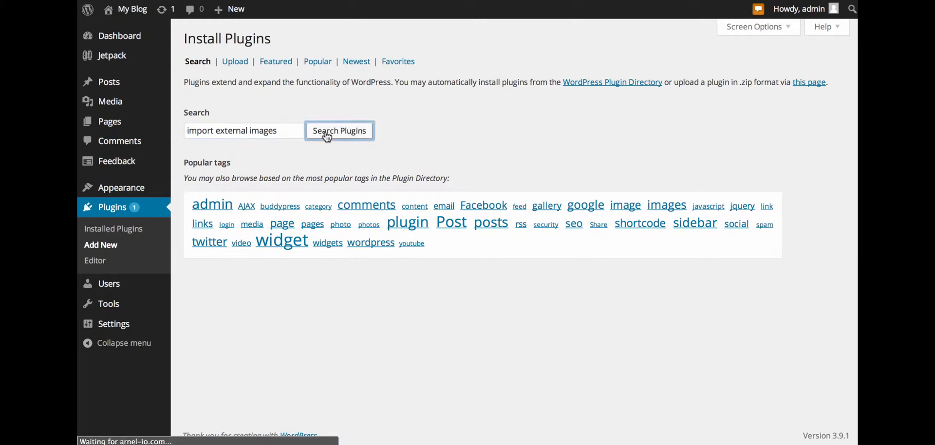
pyautogui.click(339, 131)
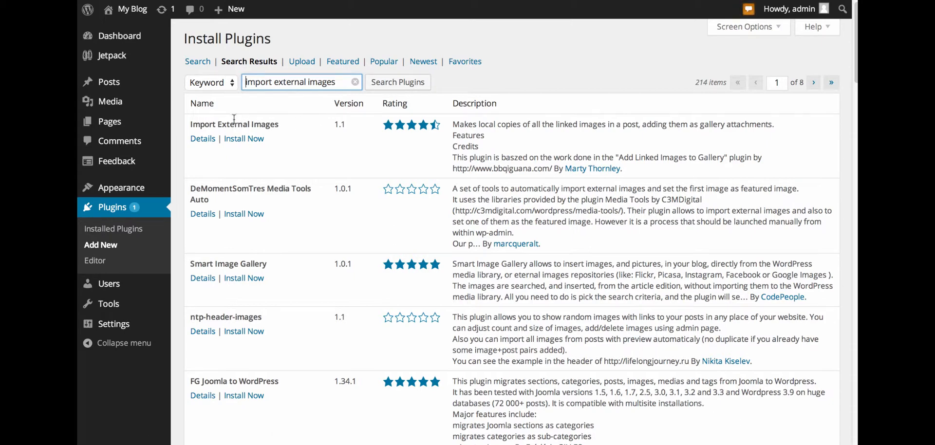
# Install Import External Images, confirm, and activate it, landing on its Import Images page.
pyautogui.click(244, 138)
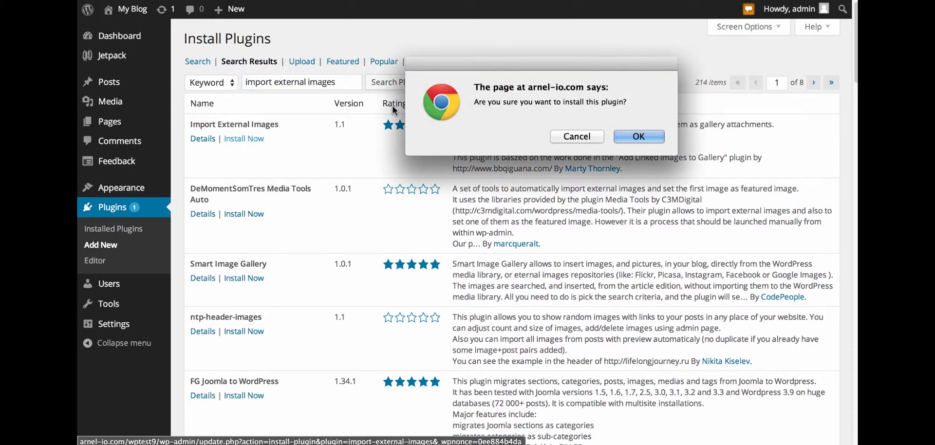
pyautogui.click(638, 136)
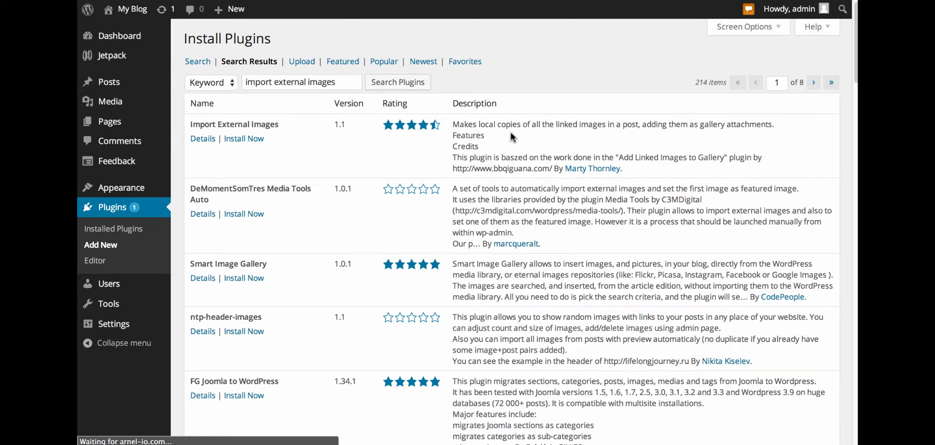
pyautogui.click(244, 139)
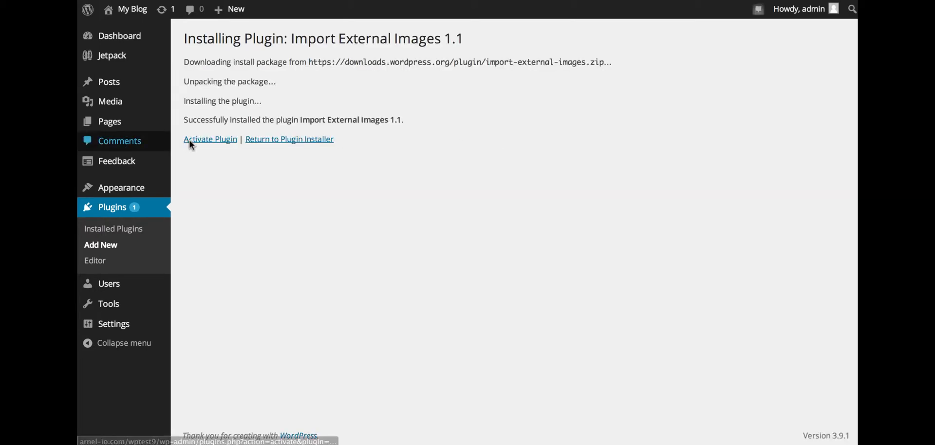
pyautogui.click(211, 139)
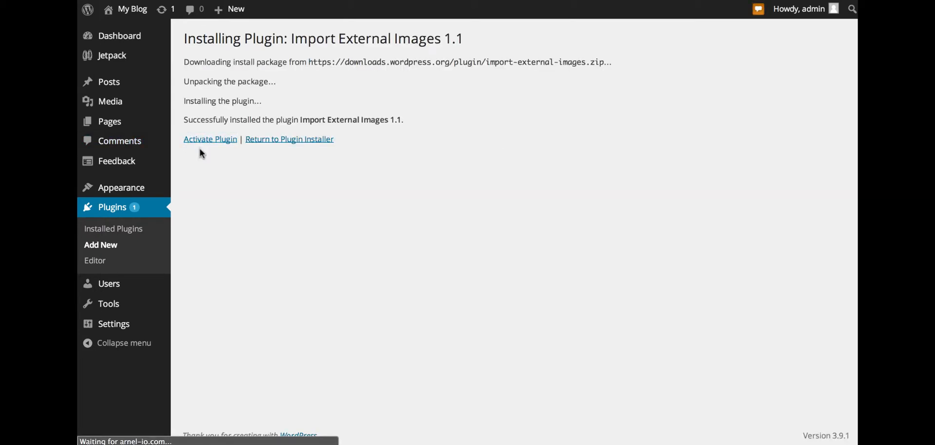
pyautogui.click(211, 139)
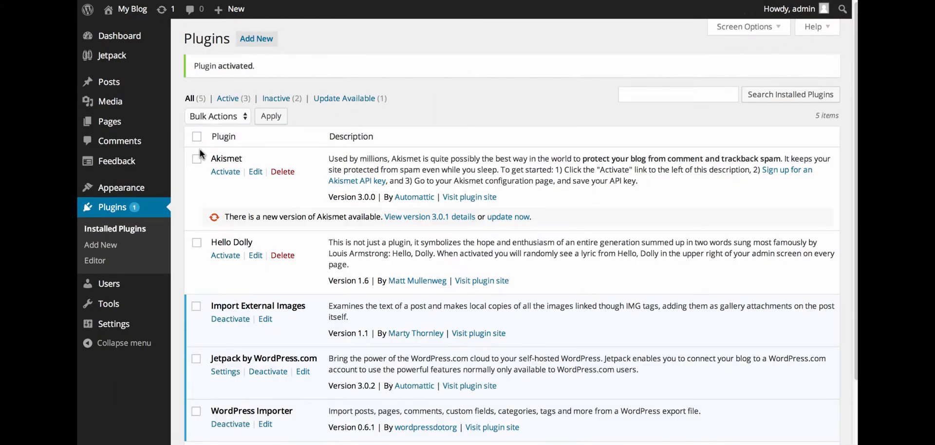
pyautogui.scroll(-3)
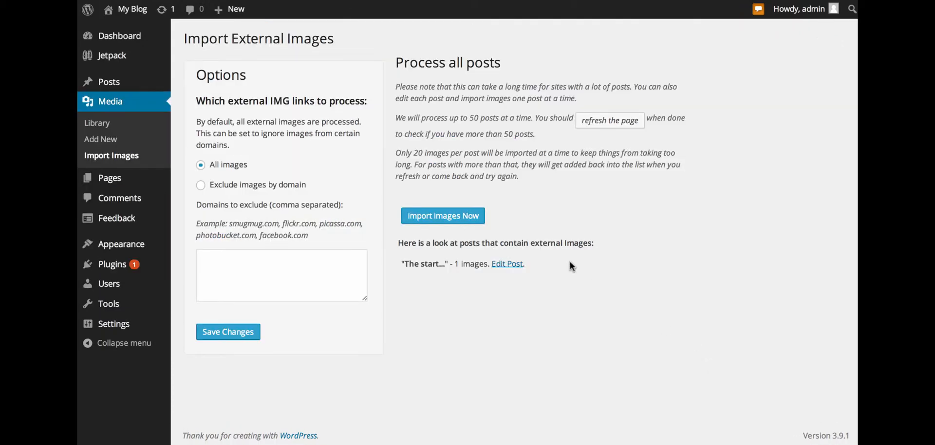
pyautogui.moveTo(110, 102)
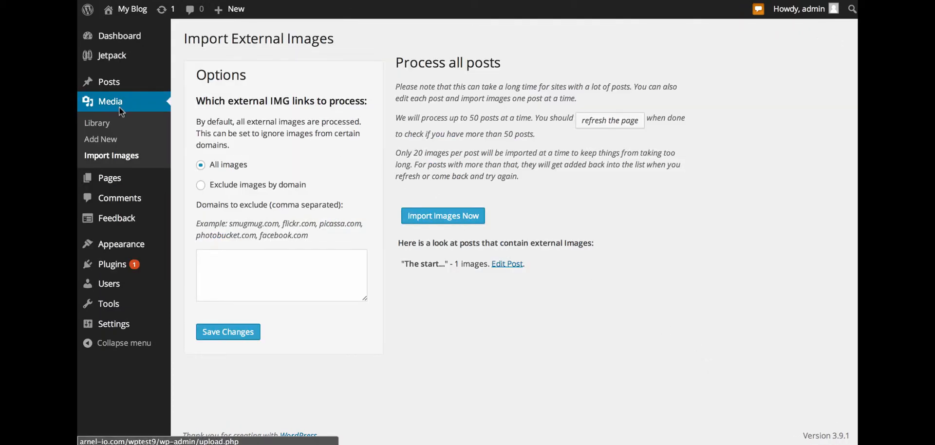
pyautogui.moveTo(192, 113)
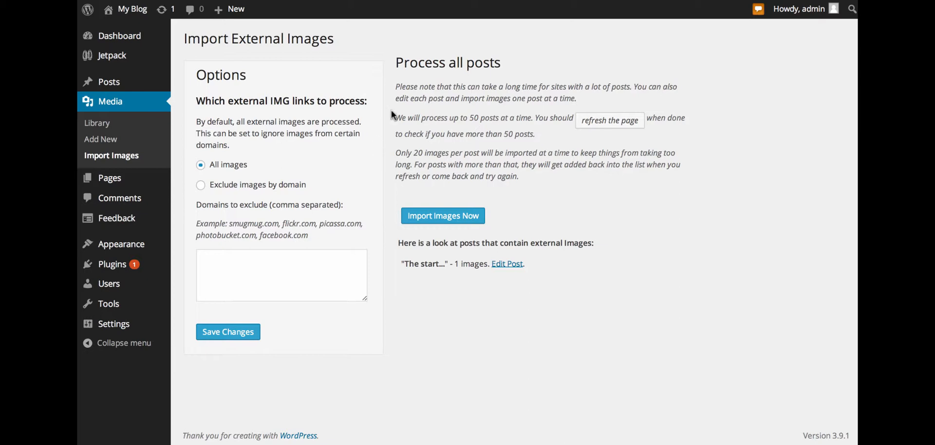
pyautogui.moveTo(451, 116)
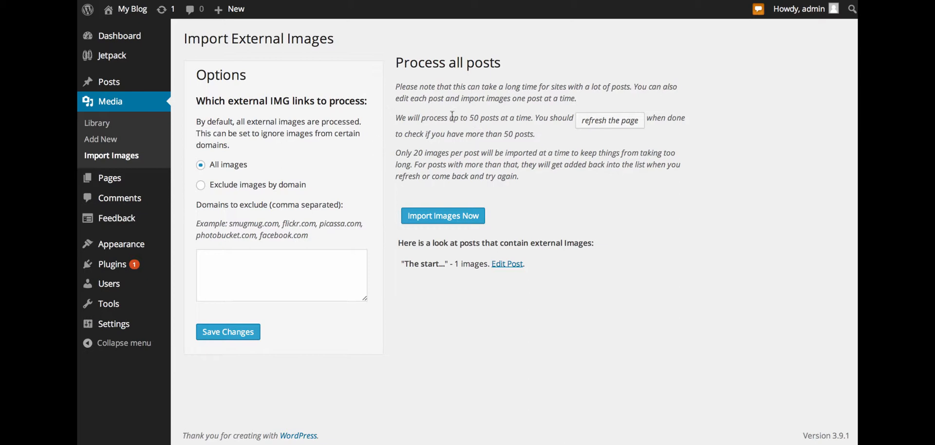
pyautogui.moveTo(511, 102)
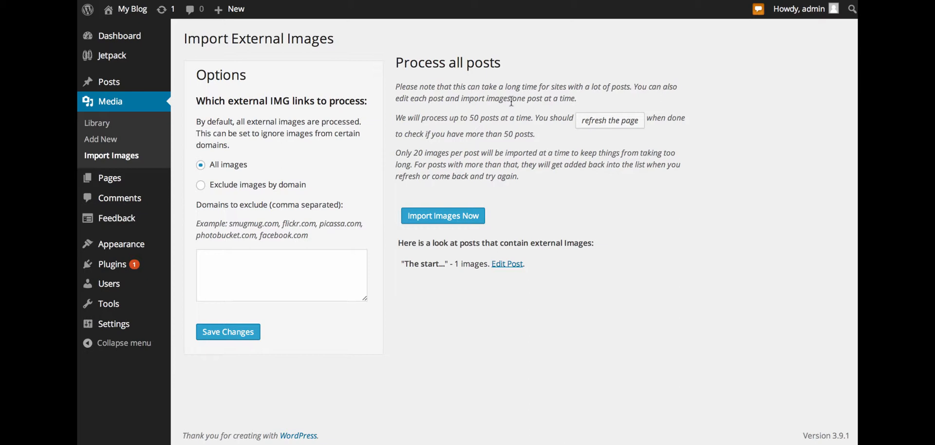
pyautogui.moveTo(440, 129)
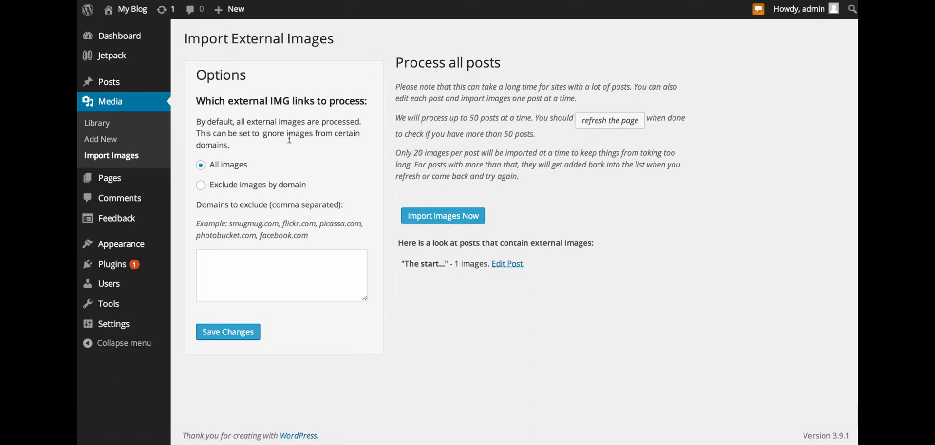
pyautogui.moveTo(338, 92)
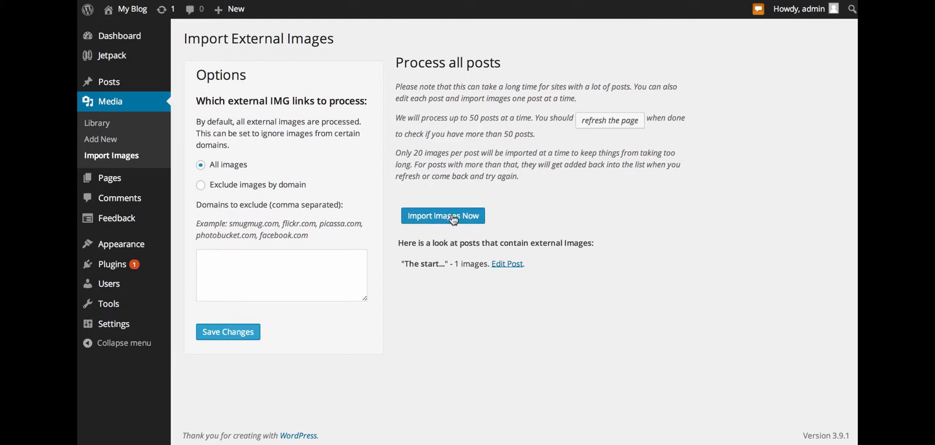
# Run Import Images Now so The start...'s one external image is imported, reported complete.
pyautogui.click(443, 215)
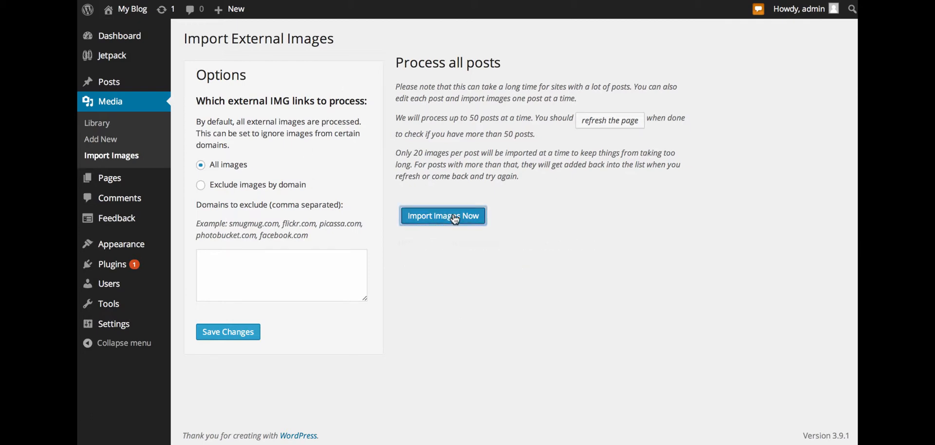
pyautogui.click(443, 215)
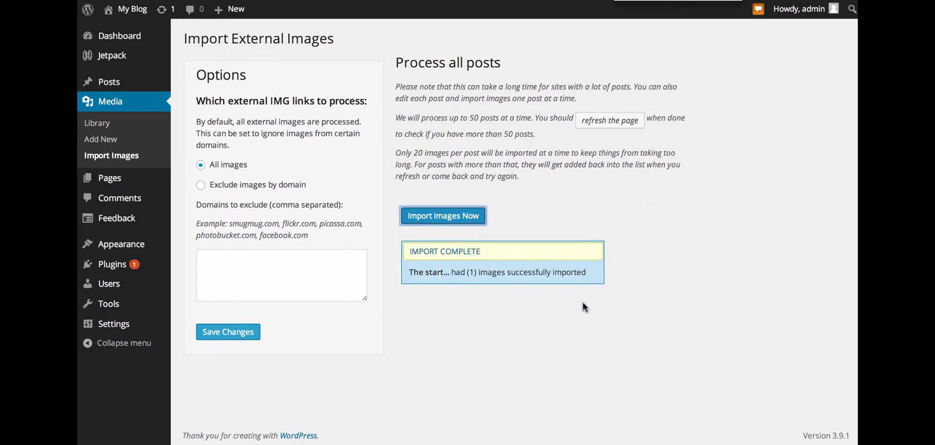
pyautogui.moveTo(732, 280)
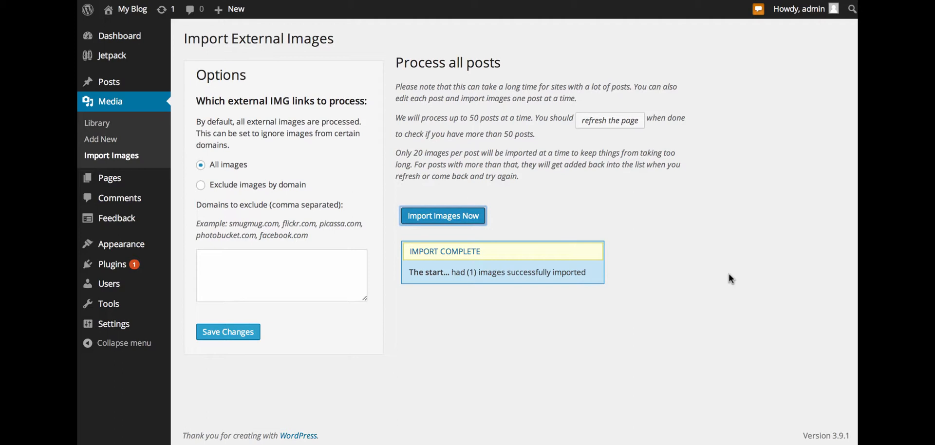
pyautogui.moveTo(424, 101)
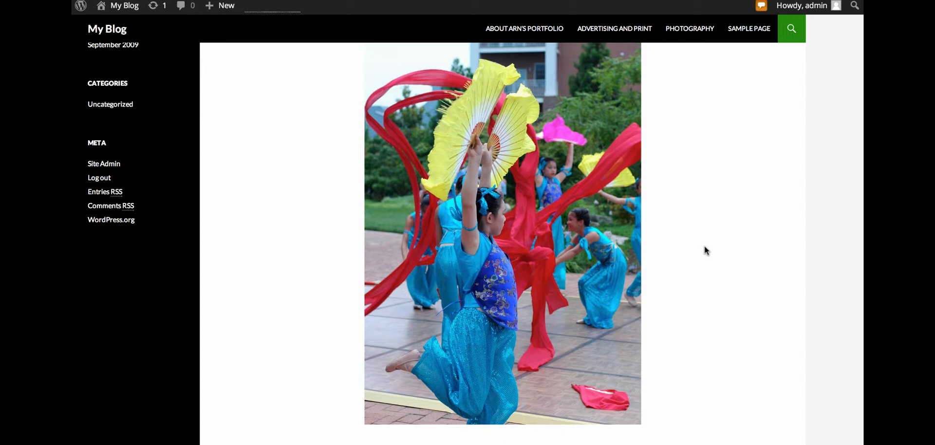
pyautogui.moveTo(136, 168)
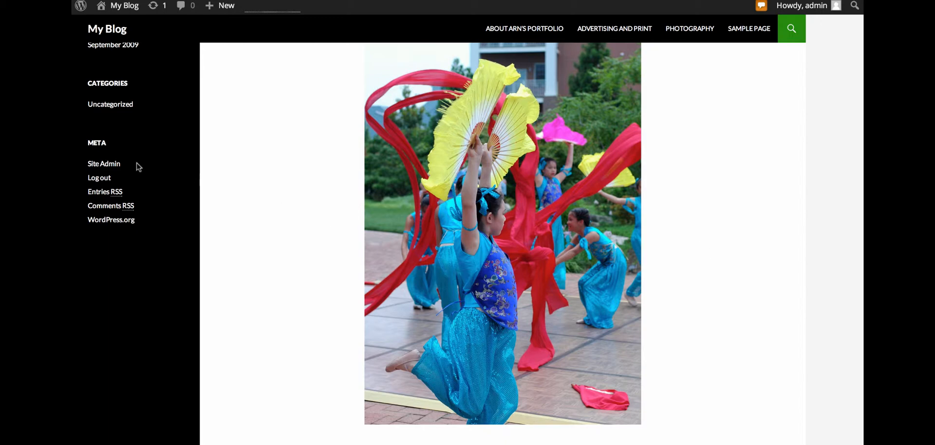
pyautogui.moveTo(445, 150)
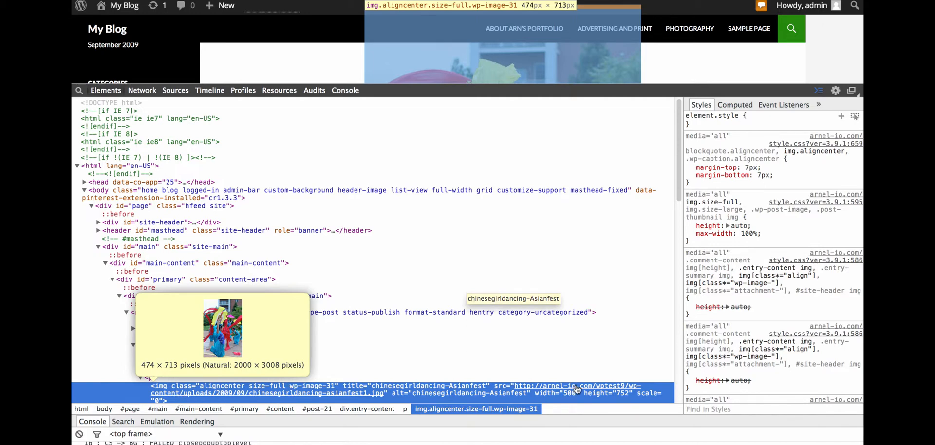
pyautogui.moveTo(576, 391)
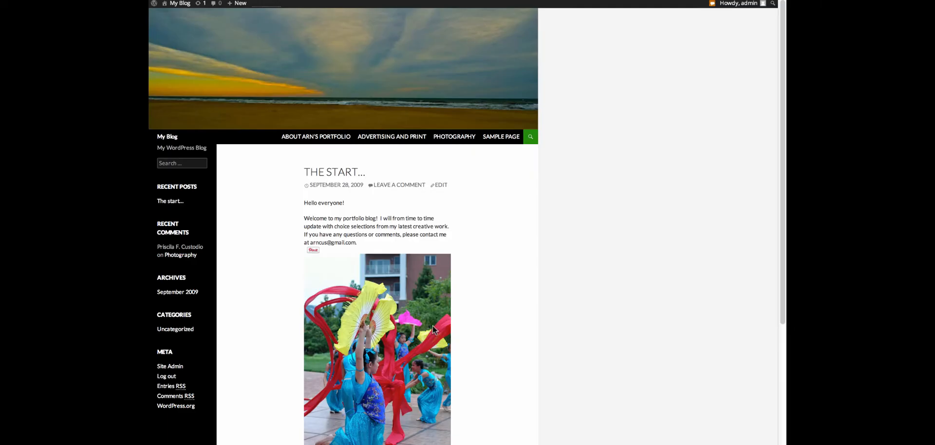
pyautogui.moveTo(454, 240)
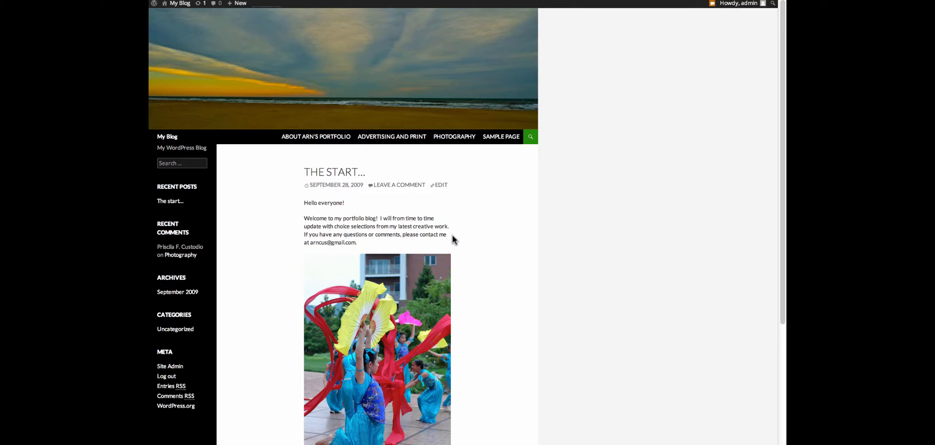
# Reload the self-hosted blog's front page showing The start... with its imported photo.
pyautogui.click(179, 4)
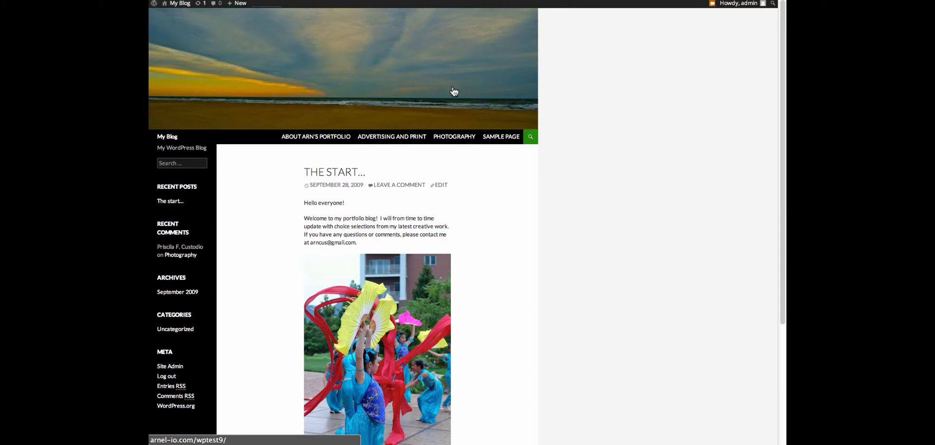
pyautogui.moveTo(479, 110)
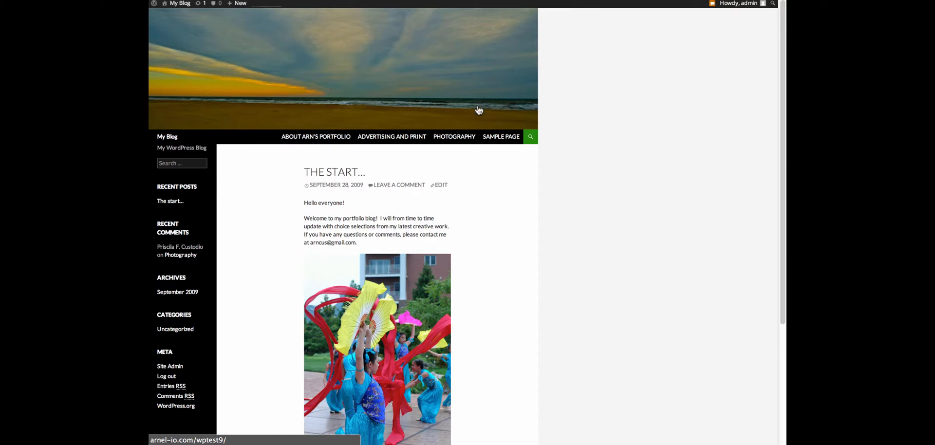
pyautogui.moveTo(532, 121)
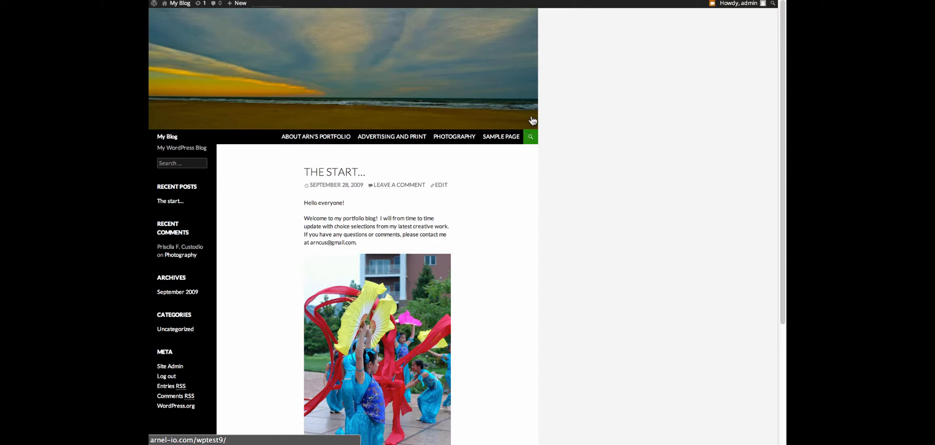
pyautogui.moveTo(481, 86)
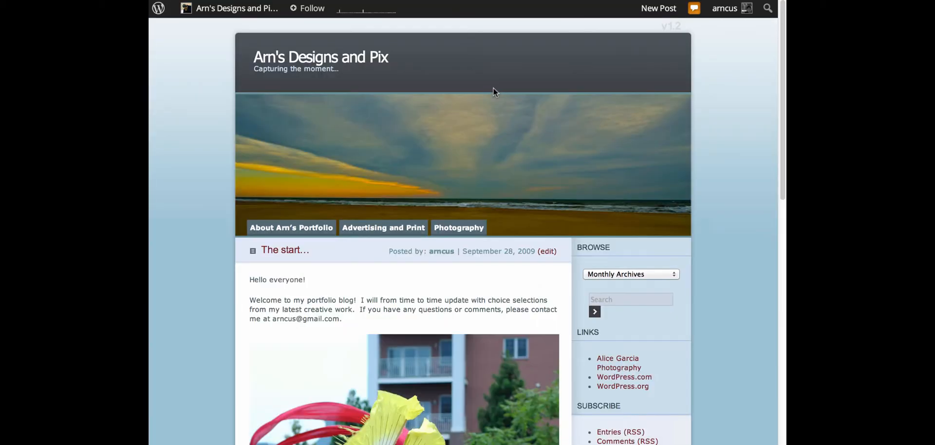
pyautogui.moveTo(517, 137)
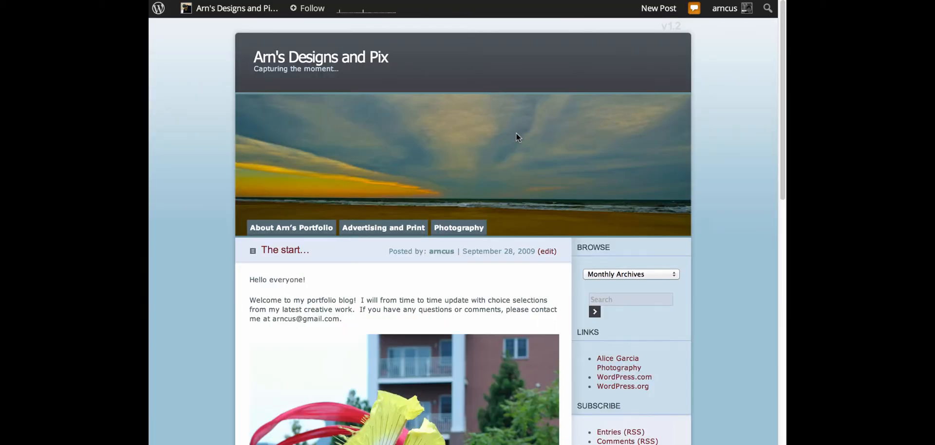
pyautogui.moveTo(685, 114)
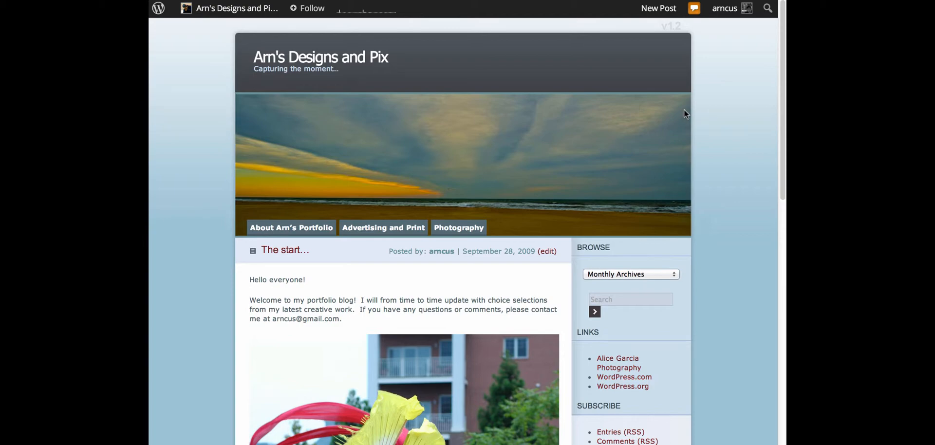
# Scroll through the original WordPress.com blog's The start... post to compare it.
pyautogui.scroll(-3)
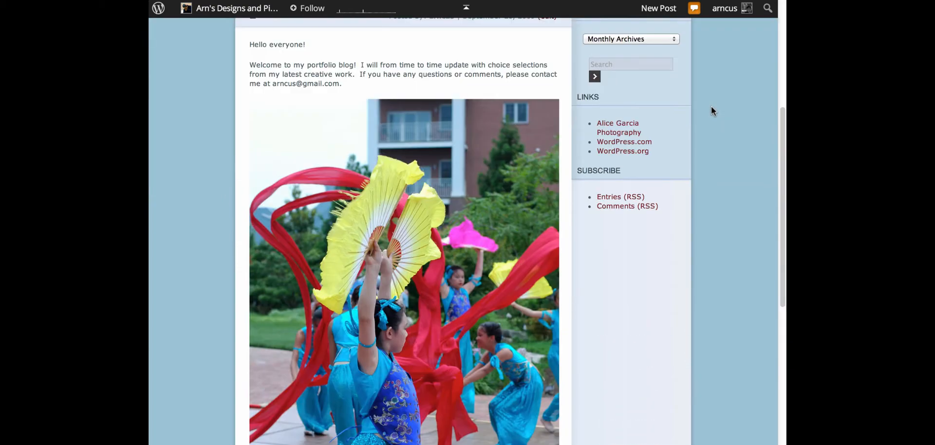
pyautogui.scroll(3)
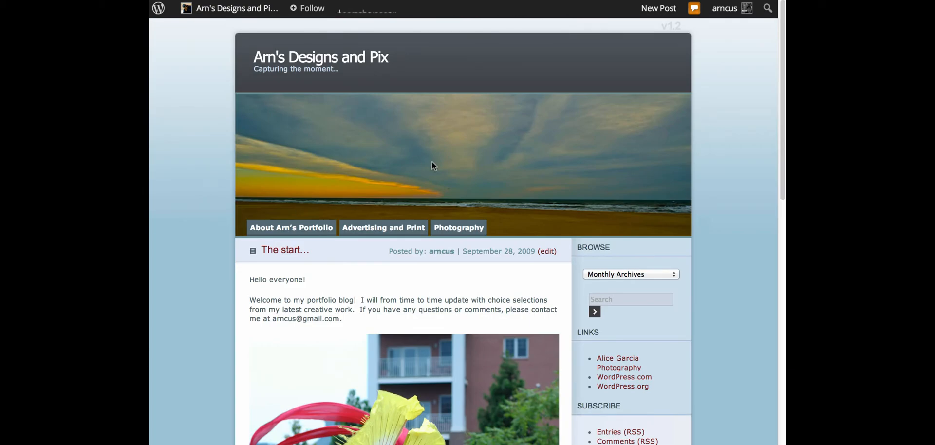
pyautogui.moveTo(623, 166)
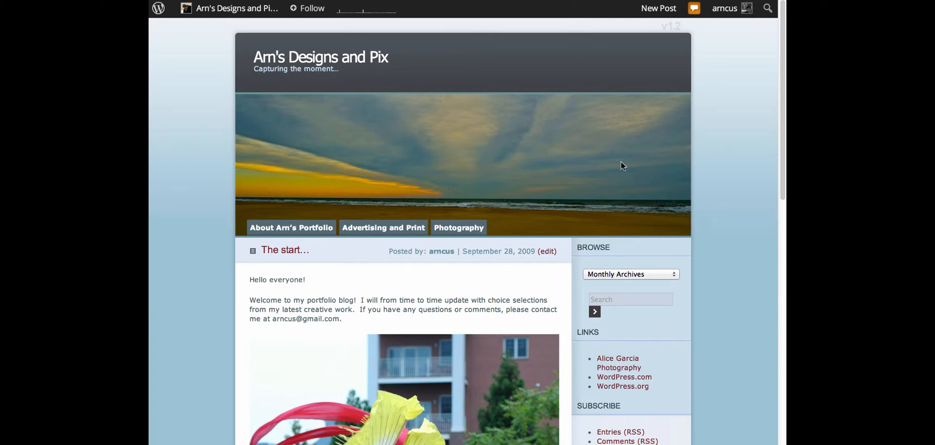
pyautogui.moveTo(339, 190)
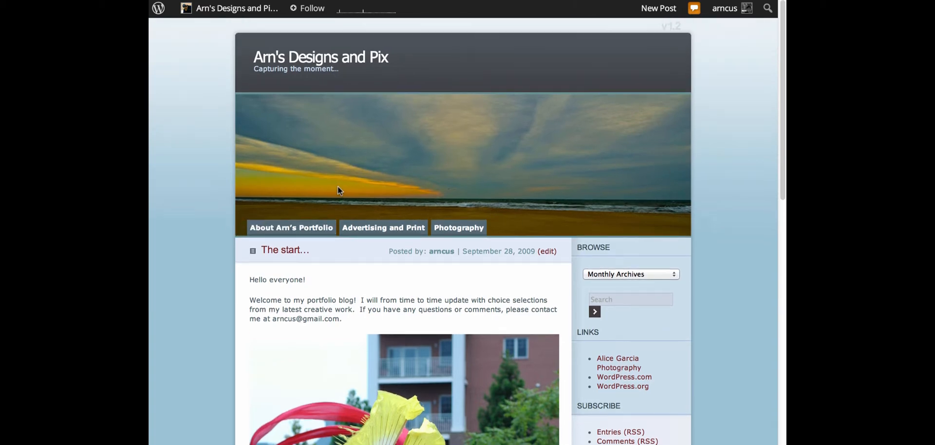
pyautogui.moveTo(603, 124)
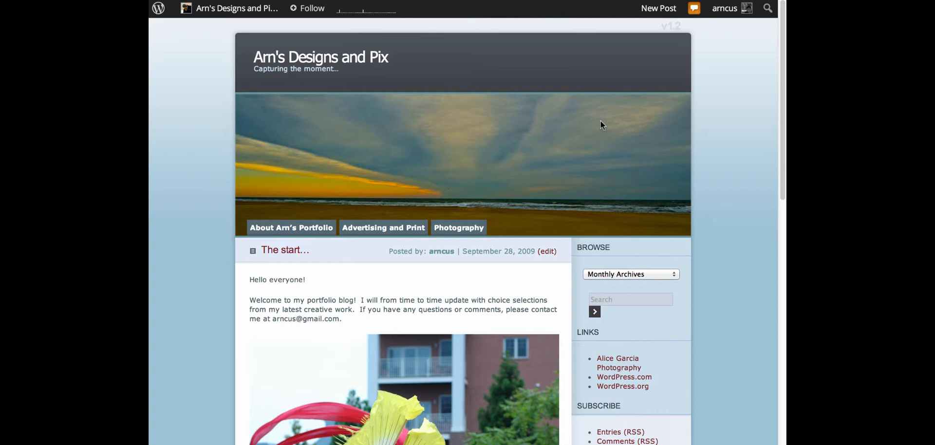
pyautogui.moveTo(733, 83)
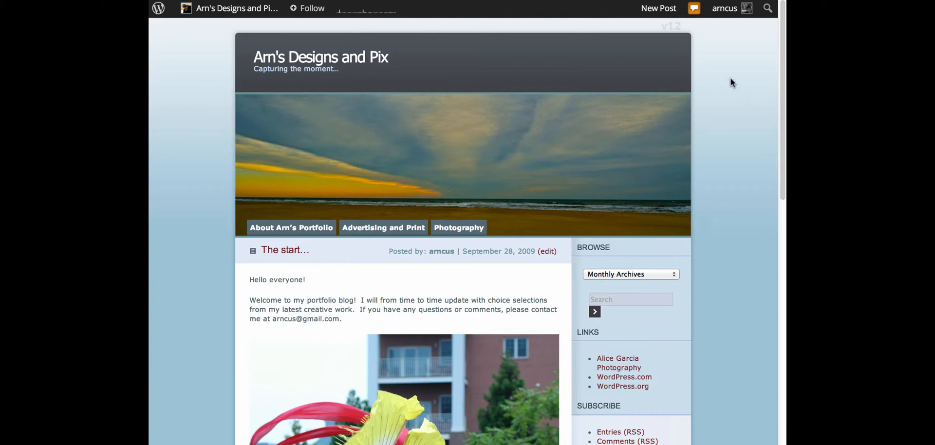
pyautogui.moveTo(504, 131)
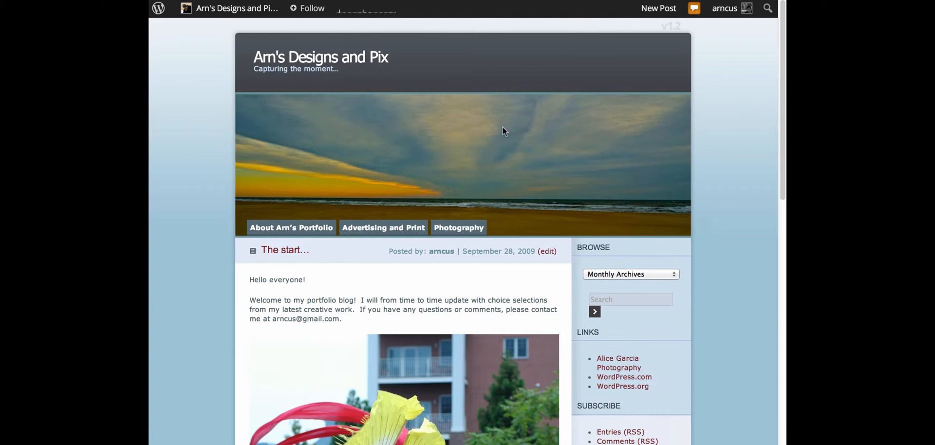
pyautogui.moveTo(501, 157)
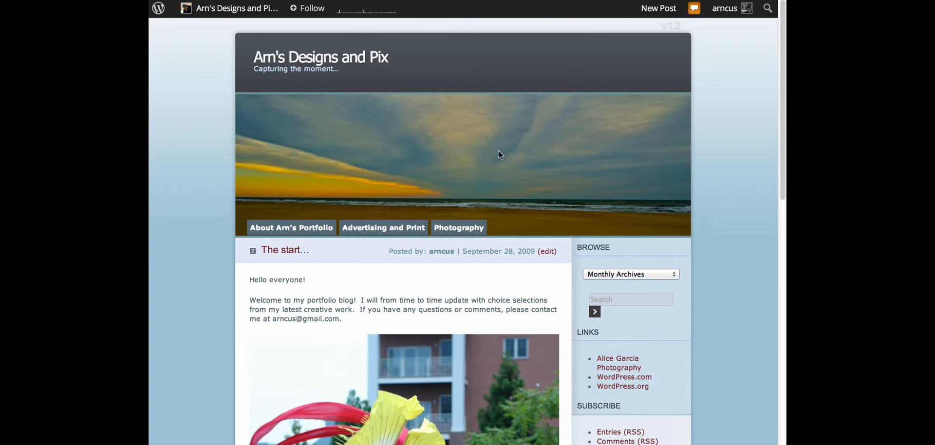
pyautogui.moveTo(400, 161)
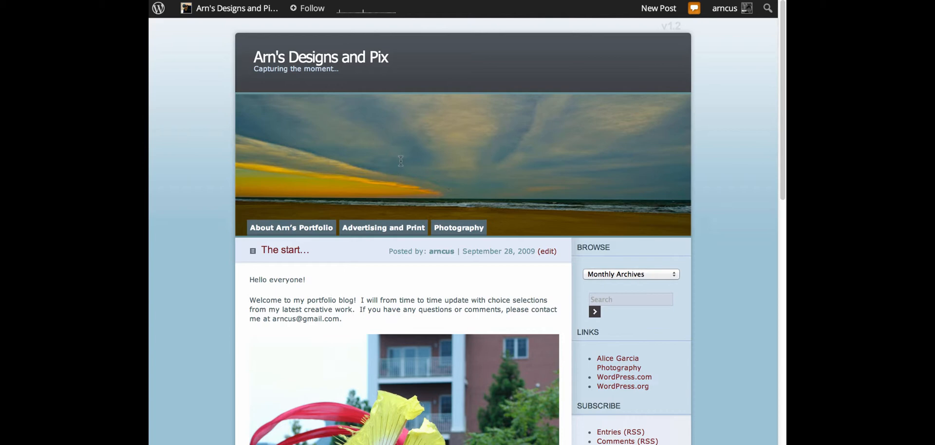
pyautogui.moveTo(267, 47)
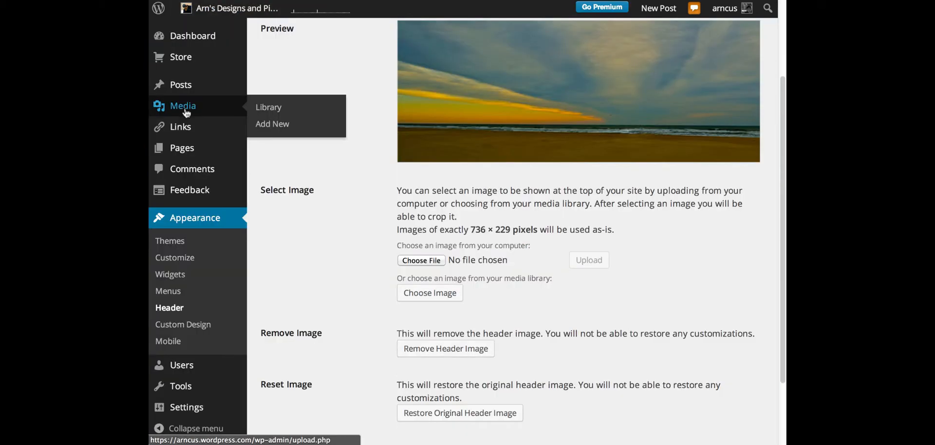
# Locate vboceanfrontsky1.jpg in the WordPress.com Media Library and view its attachment details.
pyautogui.click(269, 107)
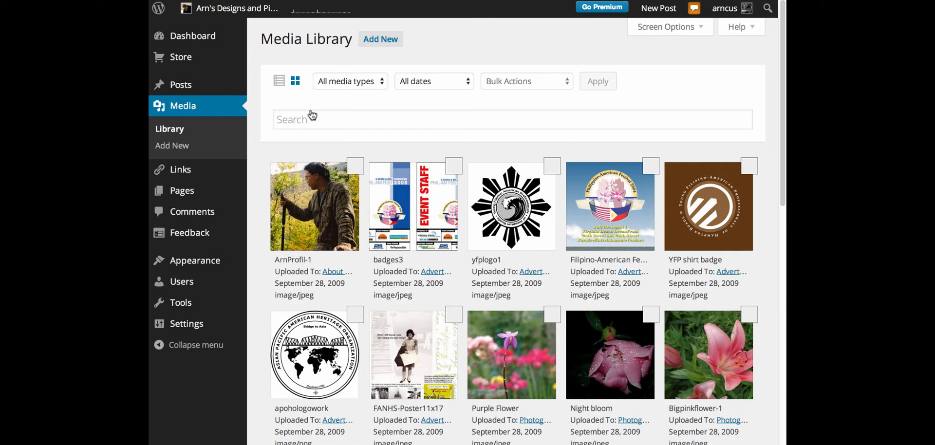
pyautogui.scroll(-3)
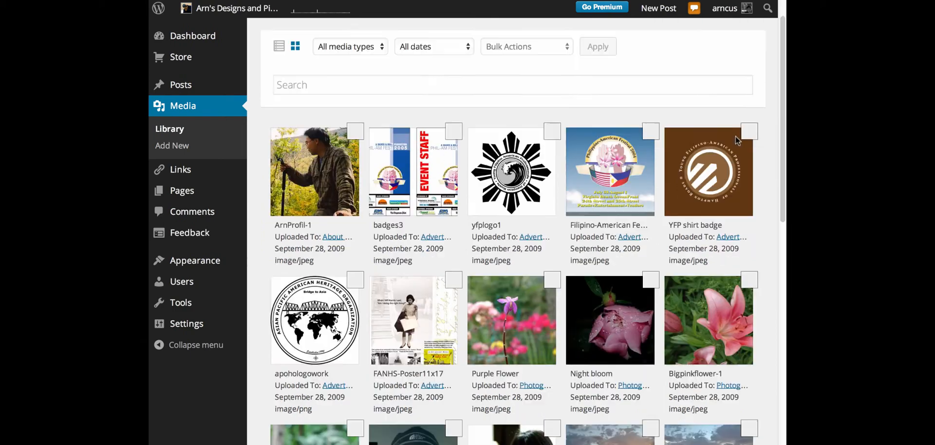
pyautogui.scroll(-3)
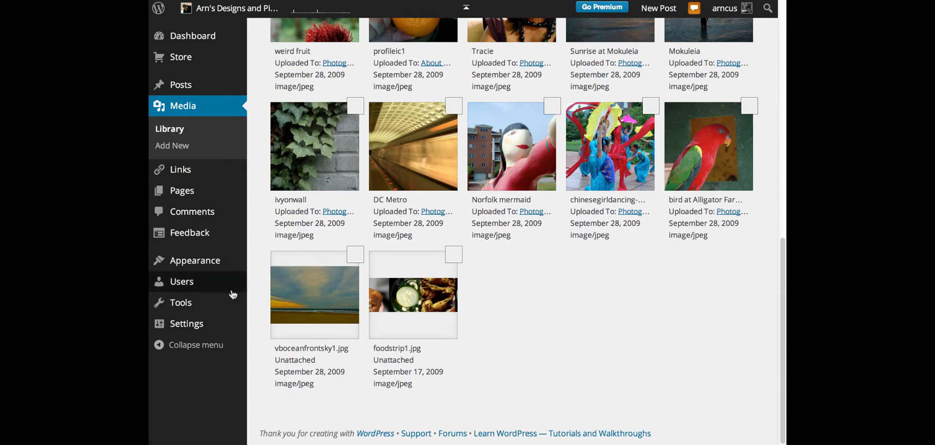
pyautogui.click(314, 297)
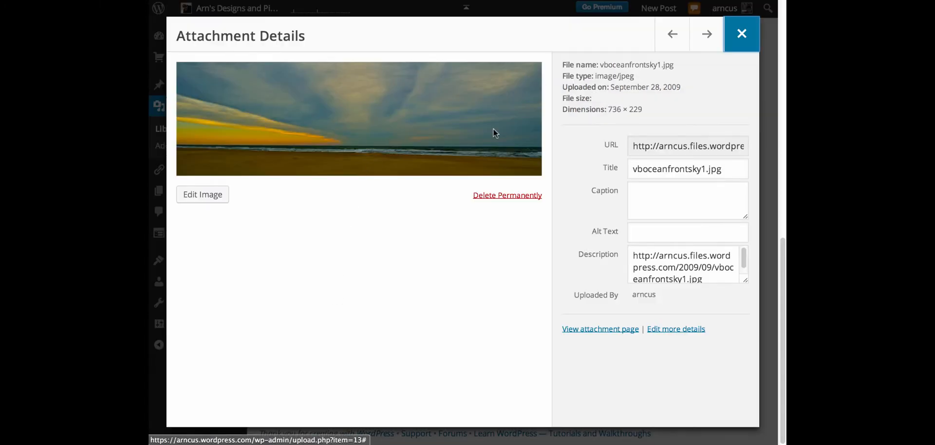
pyautogui.moveTo(607, 247)
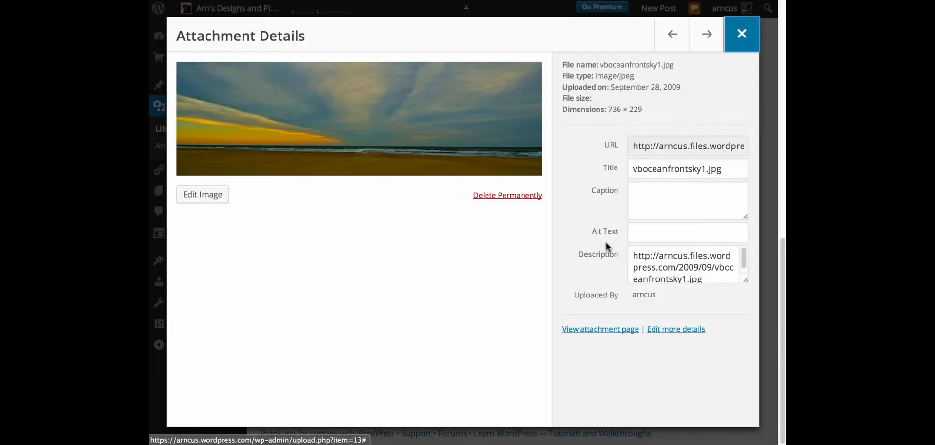
pyautogui.moveTo(634, 157)
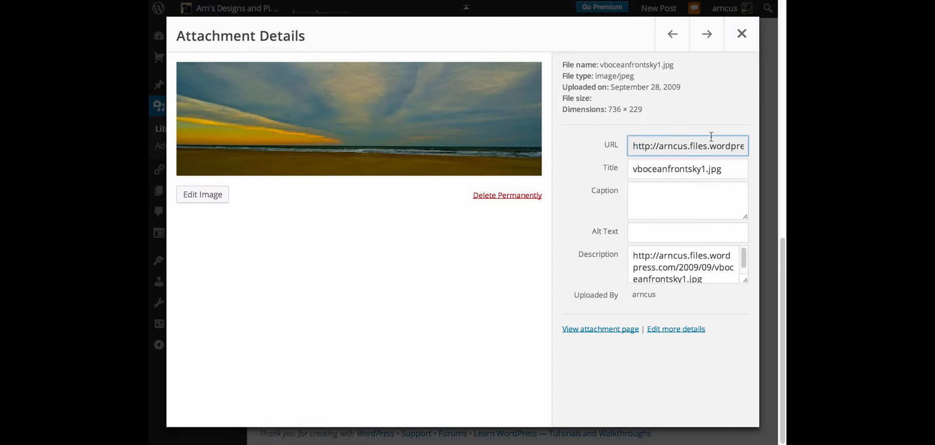
# Select and copy the ocean-sky image's full URL from the Attachment Details field.
pyautogui.tripleClick(687, 145)
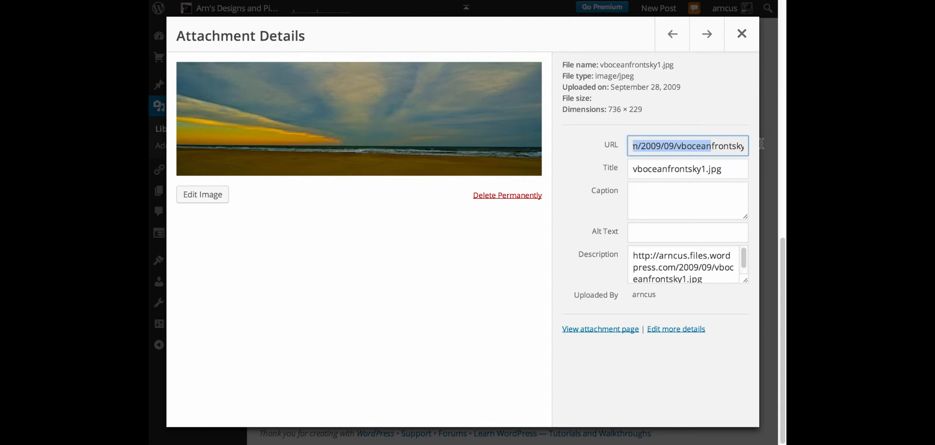
pyautogui.click(728, 145)
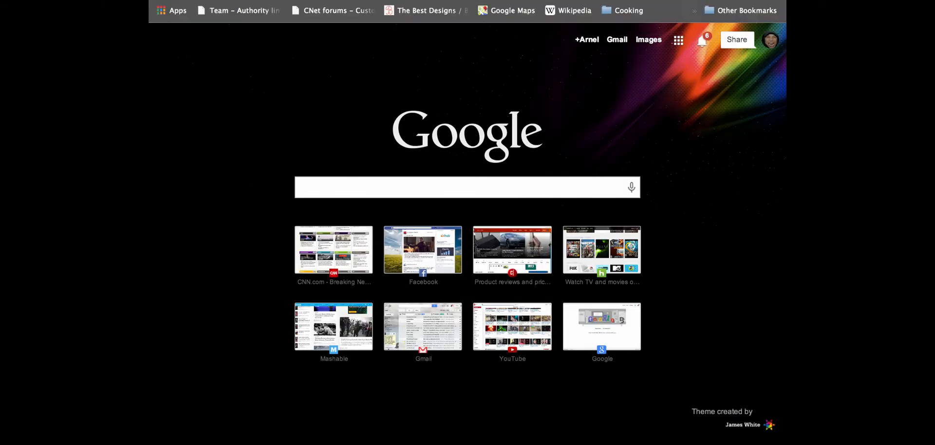
# Save the opened ocean-sky image via Save Image As into the wpcom folder.
pyautogui.rightClick(343, 59)
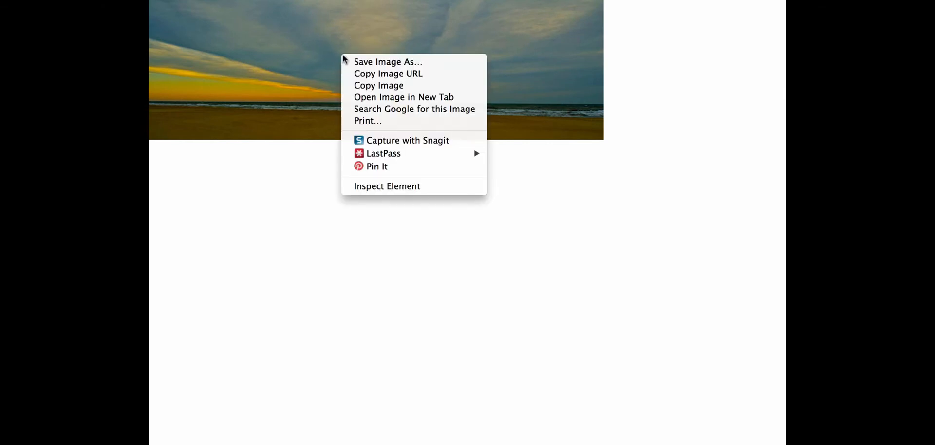
pyautogui.moveTo(370, 67)
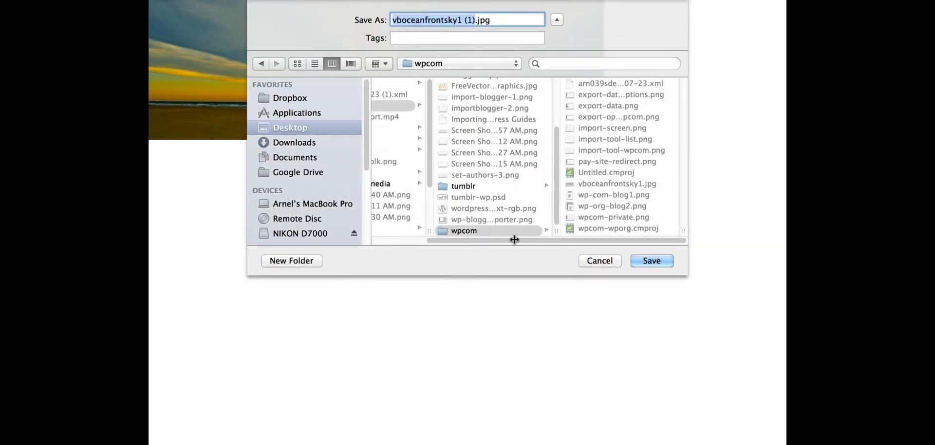
pyautogui.click(651, 261)
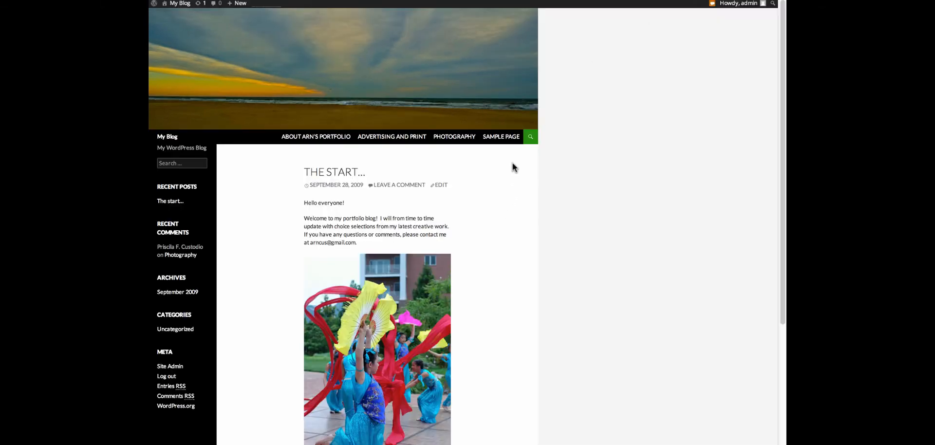
pyautogui.moveTo(206, 322)
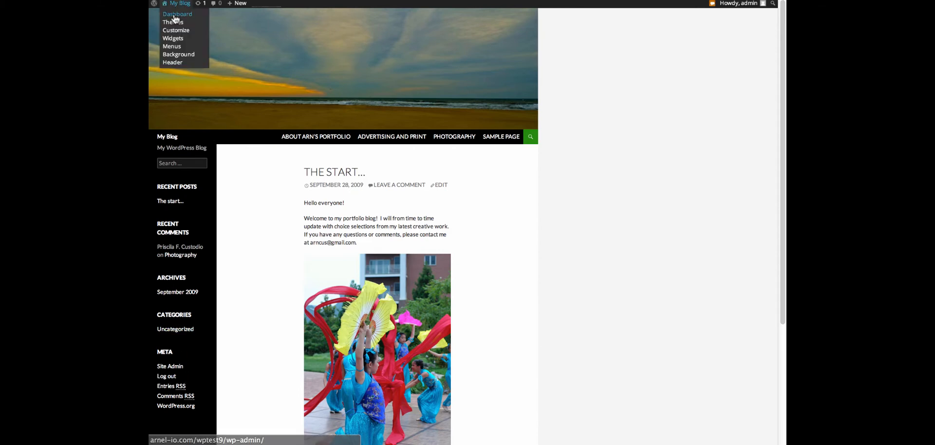
# Navigate the self-hosted dashboard to Appearance and reach the Custom Header page.
pyautogui.click(178, 14)
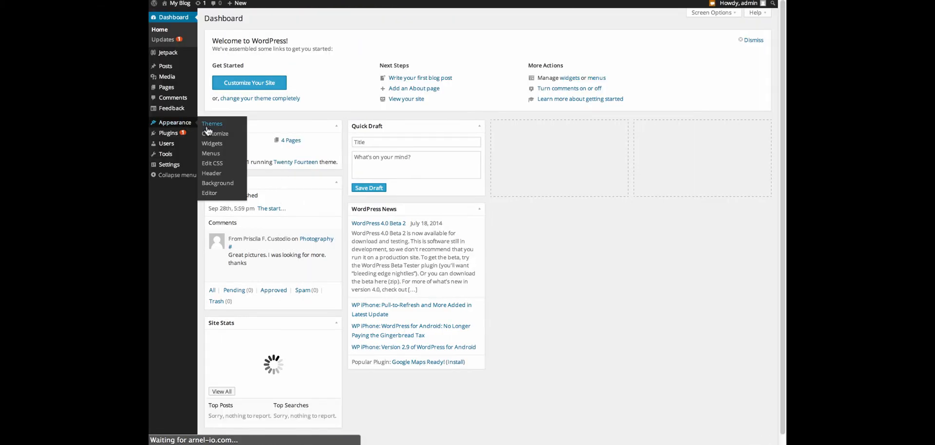
pyautogui.click(212, 124)
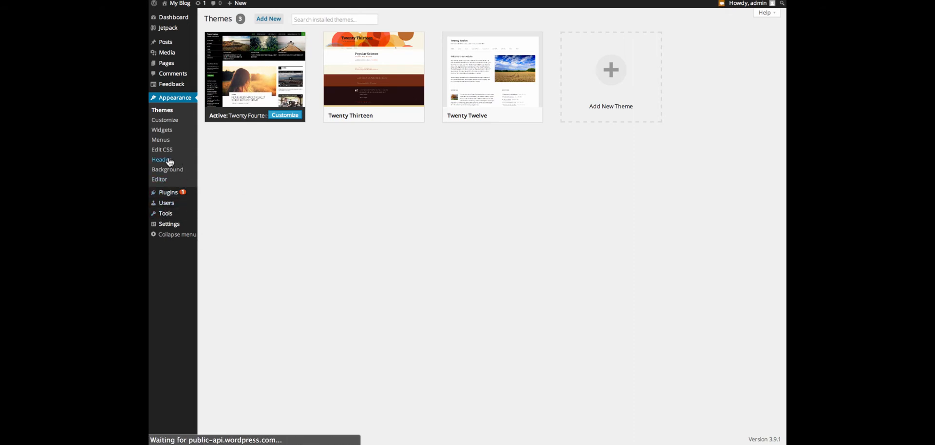
pyautogui.click(161, 160)
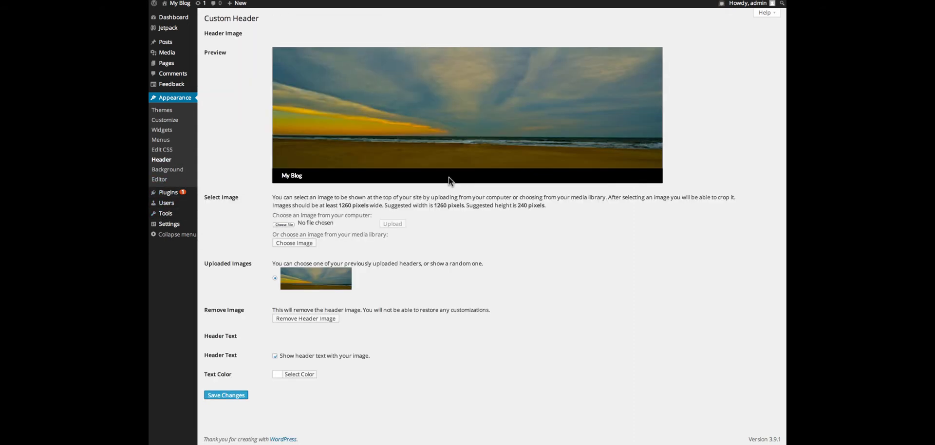
pyautogui.moveTo(316, 179)
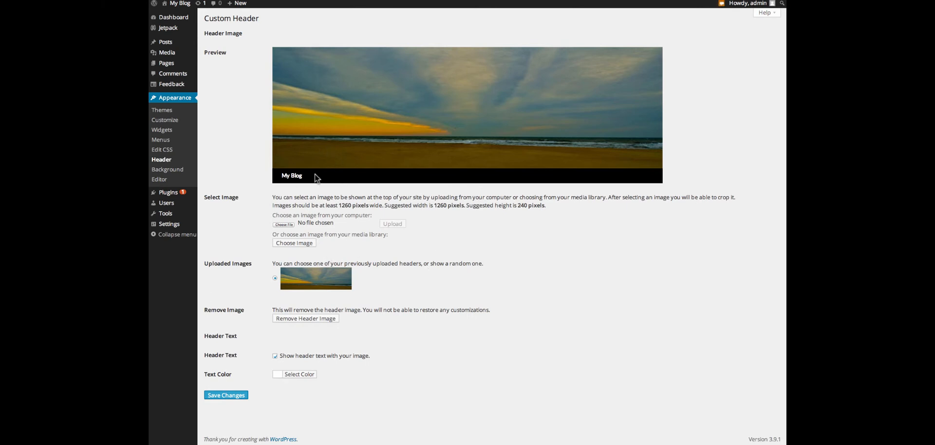
pyautogui.moveTo(294, 243)
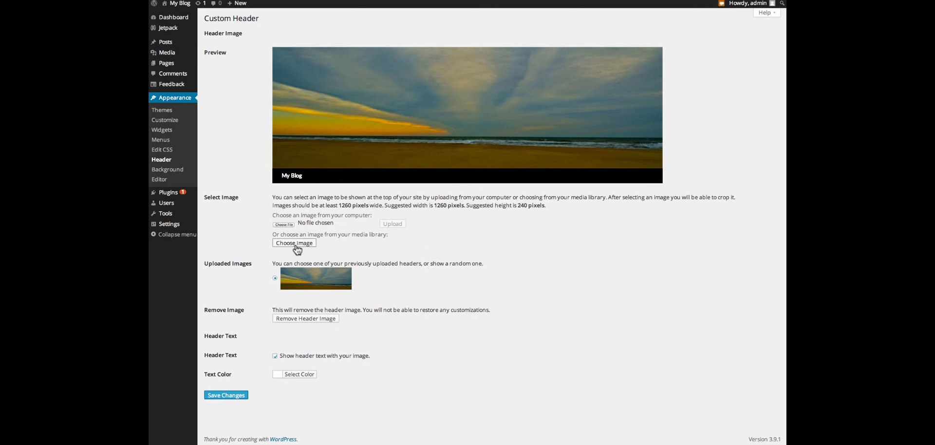
pyautogui.moveTo(313, 251)
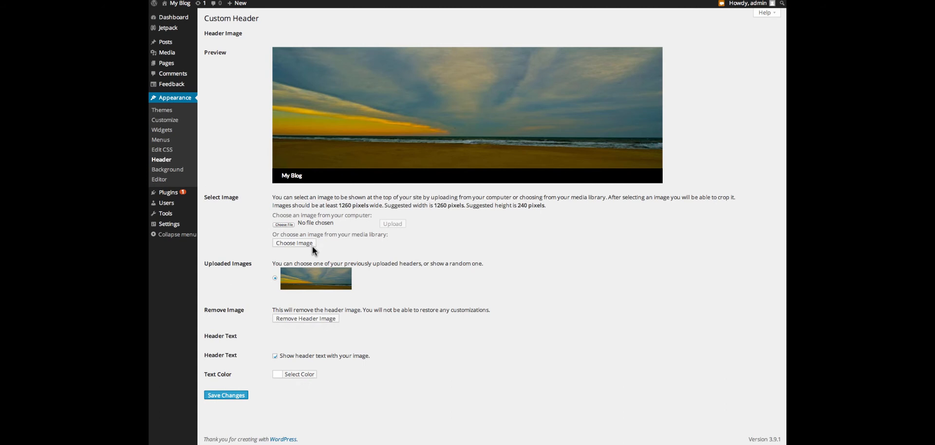
pyautogui.moveTo(301, 246)
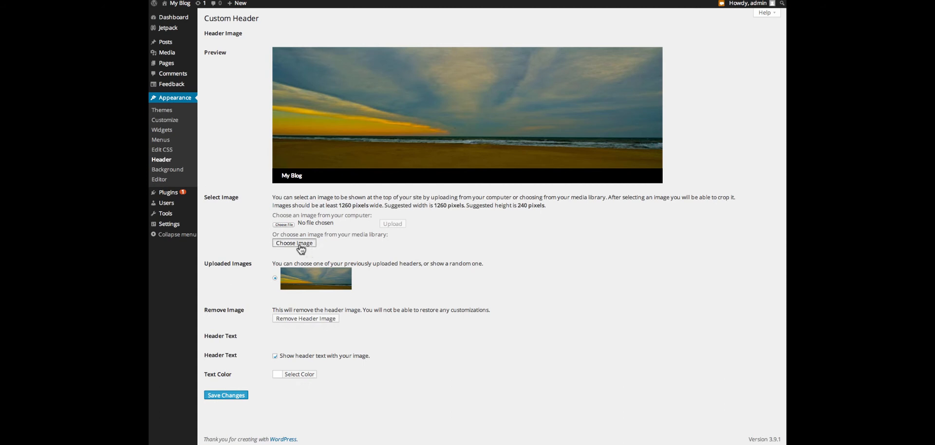
# Use Choose Image to bring up the Choose a Custom Header media library.
pyautogui.click(295, 242)
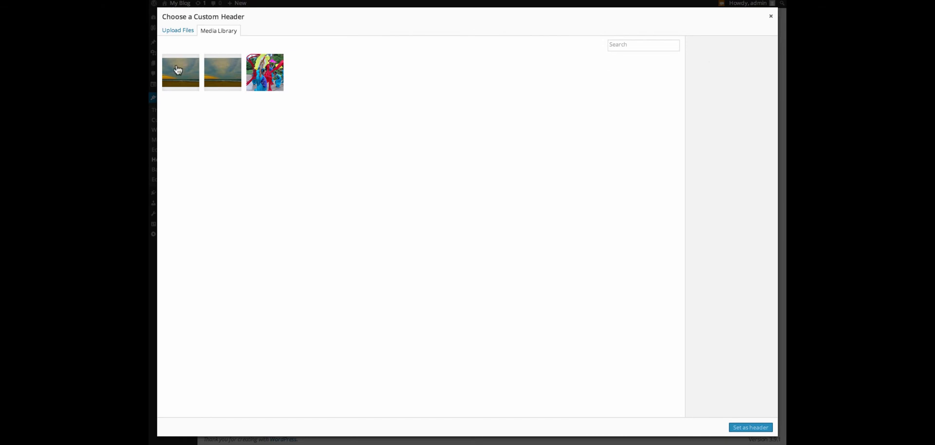
# Upload the saved ocean-sky image as vboceanfrontsky11.jpg to the library, then close the header chooser.
pyautogui.click(178, 30)
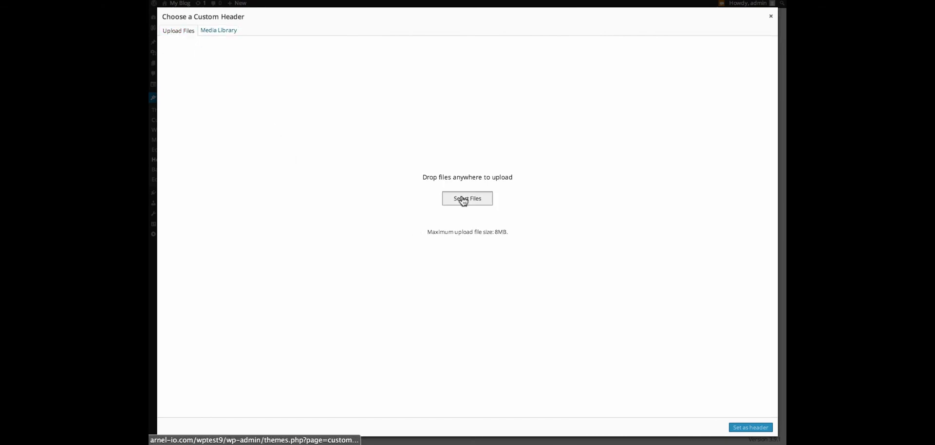
pyautogui.click(467, 198)
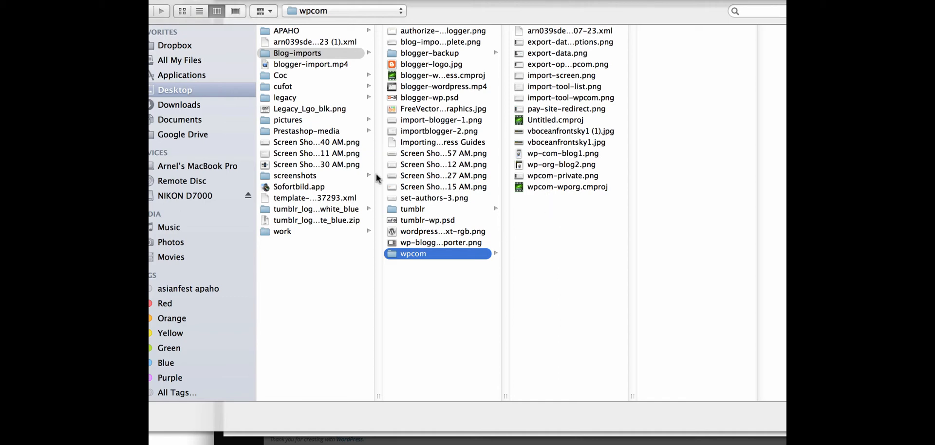
pyautogui.click(567, 143)
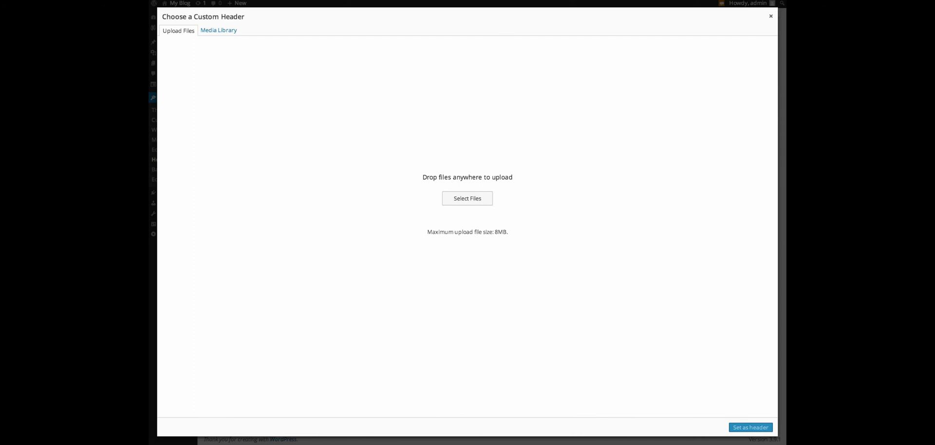
pyautogui.click(219, 31)
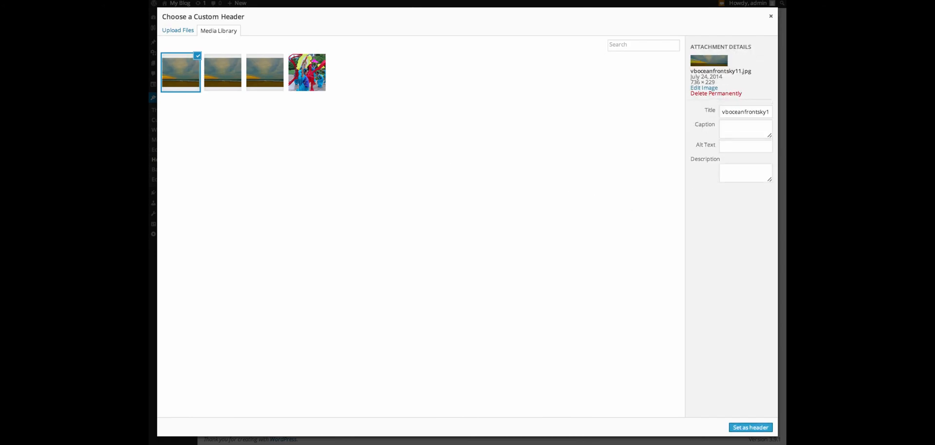
pyautogui.moveTo(200, 7)
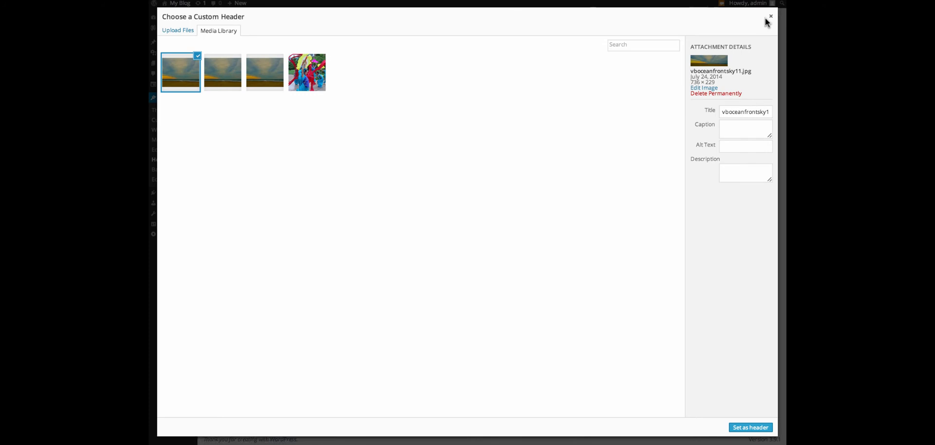
pyautogui.moveTo(726, 13)
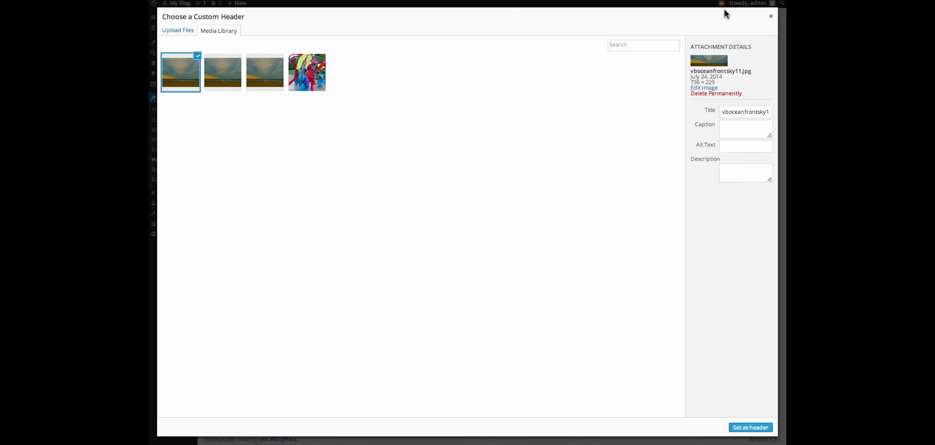
pyautogui.click(750, 428)
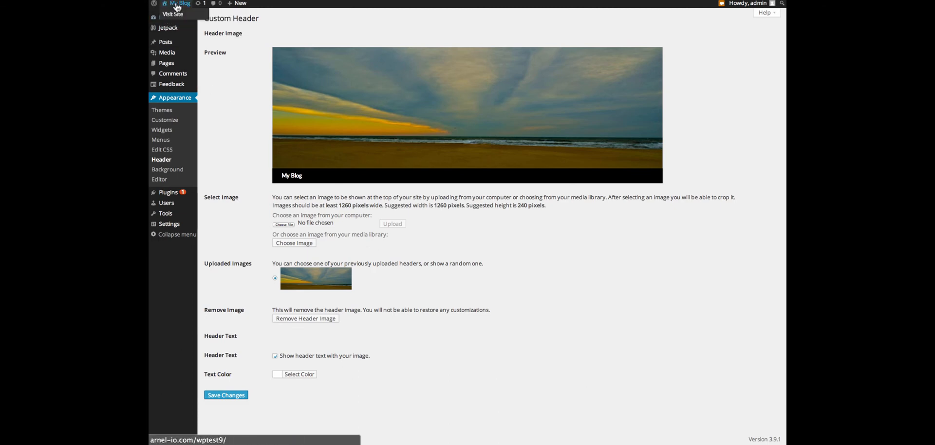
# Visit the live self-hosted blog to see the ocean-sky header above The start... post.
pyautogui.click(173, 13)
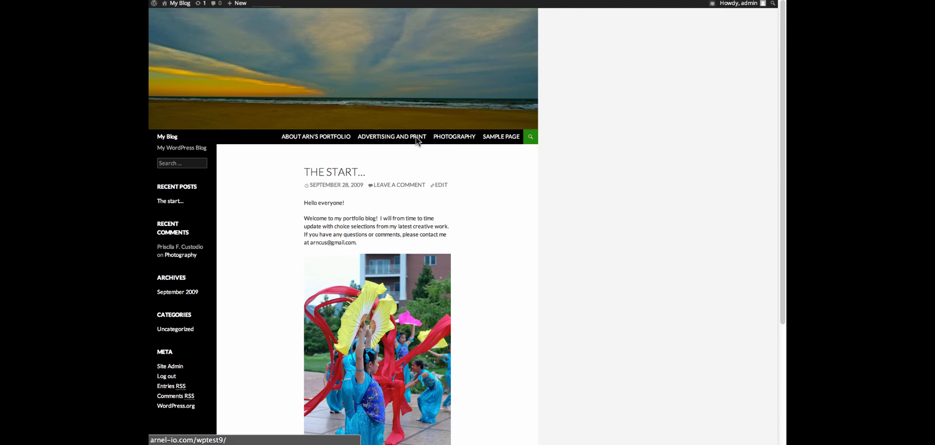
pyautogui.moveTo(359, 88)
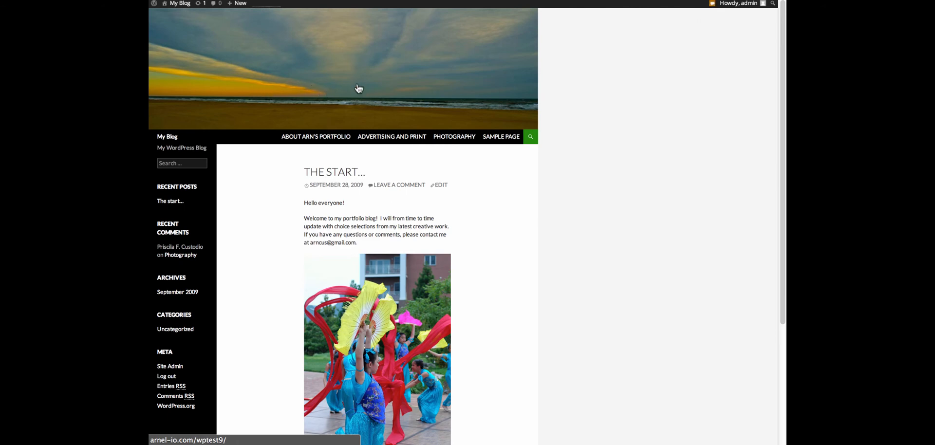
pyautogui.moveTo(355, 101)
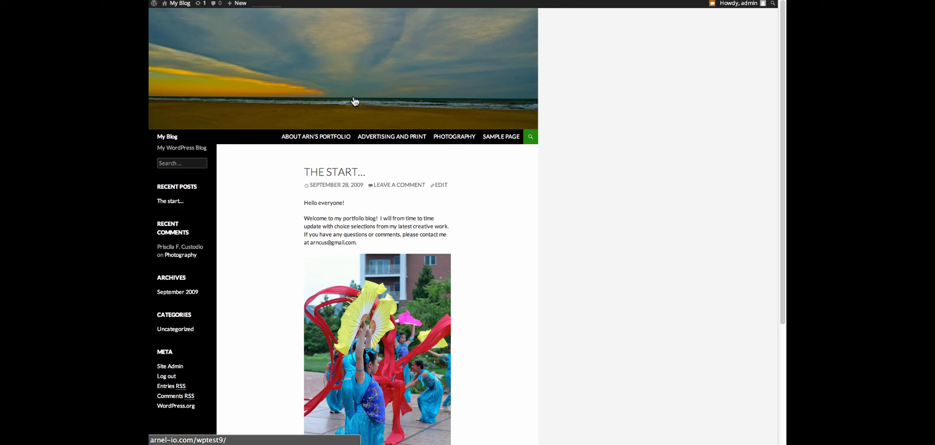
pyautogui.moveTo(495, 103)
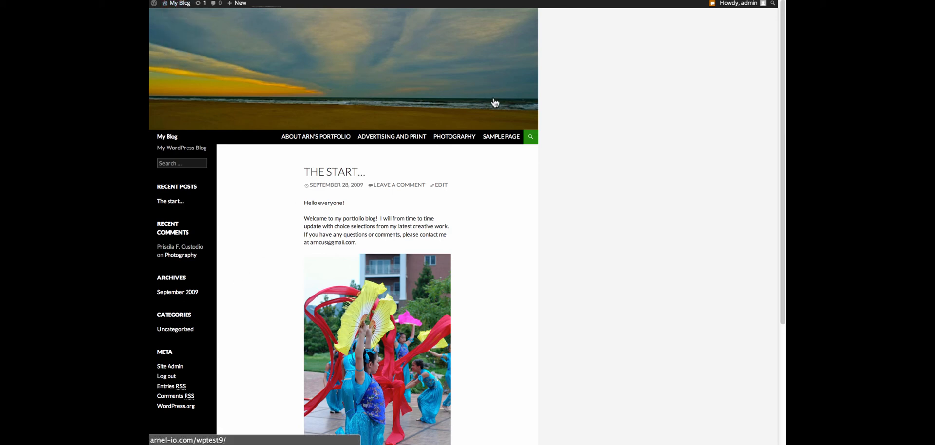
pyautogui.moveTo(483, 105)
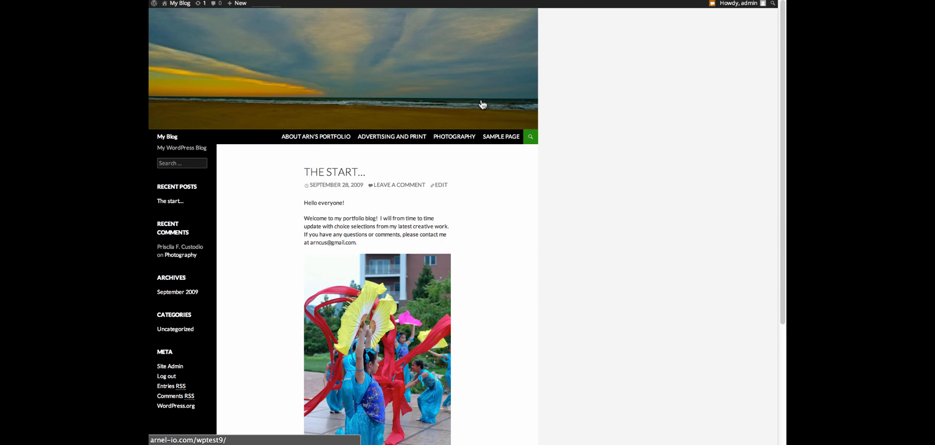